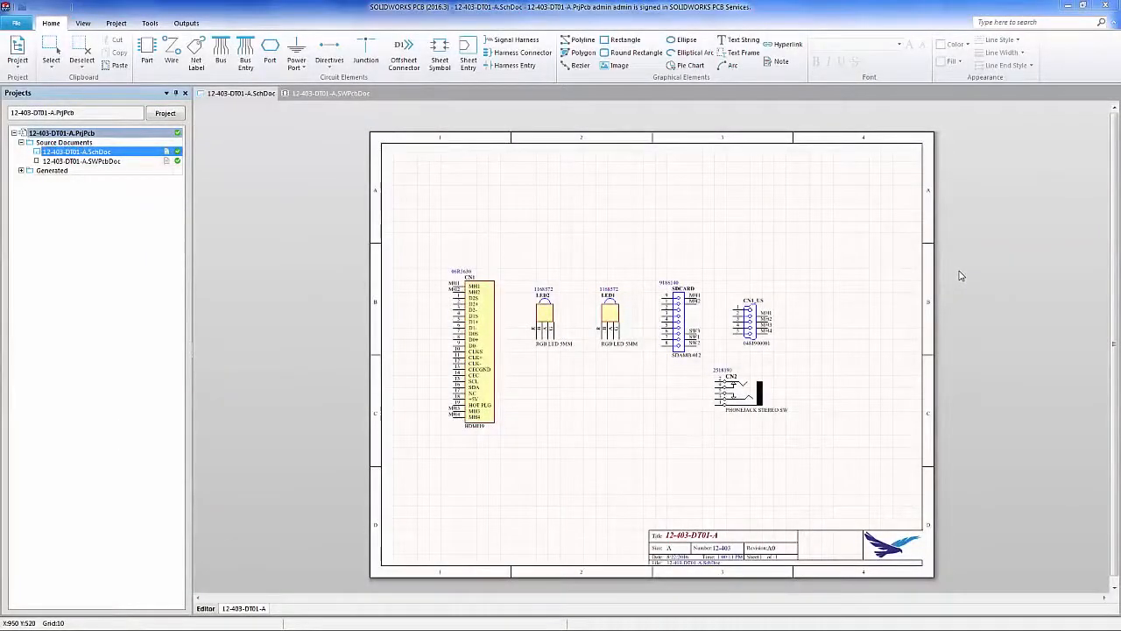
mouse_move(695, 350)
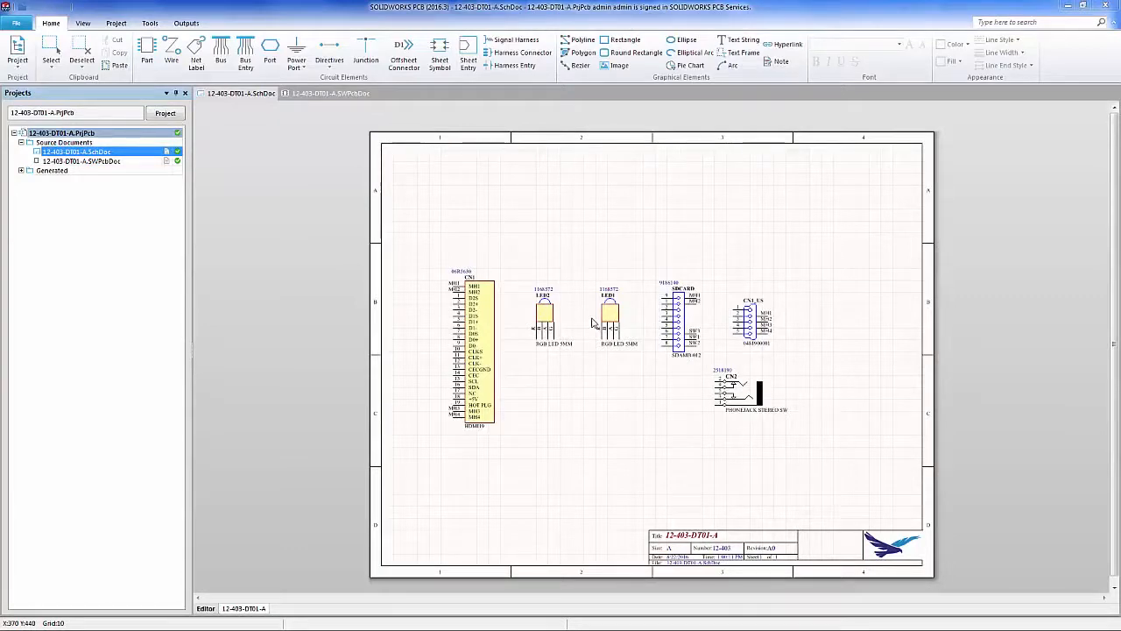
mouse_move(569, 295)
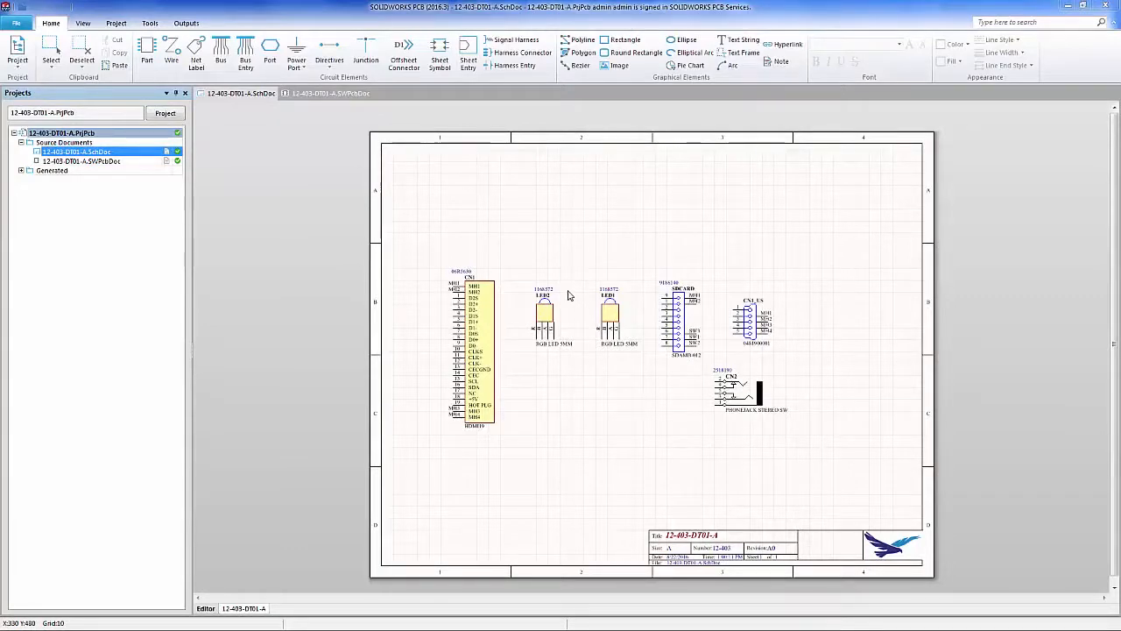
mouse_move(436, 243)
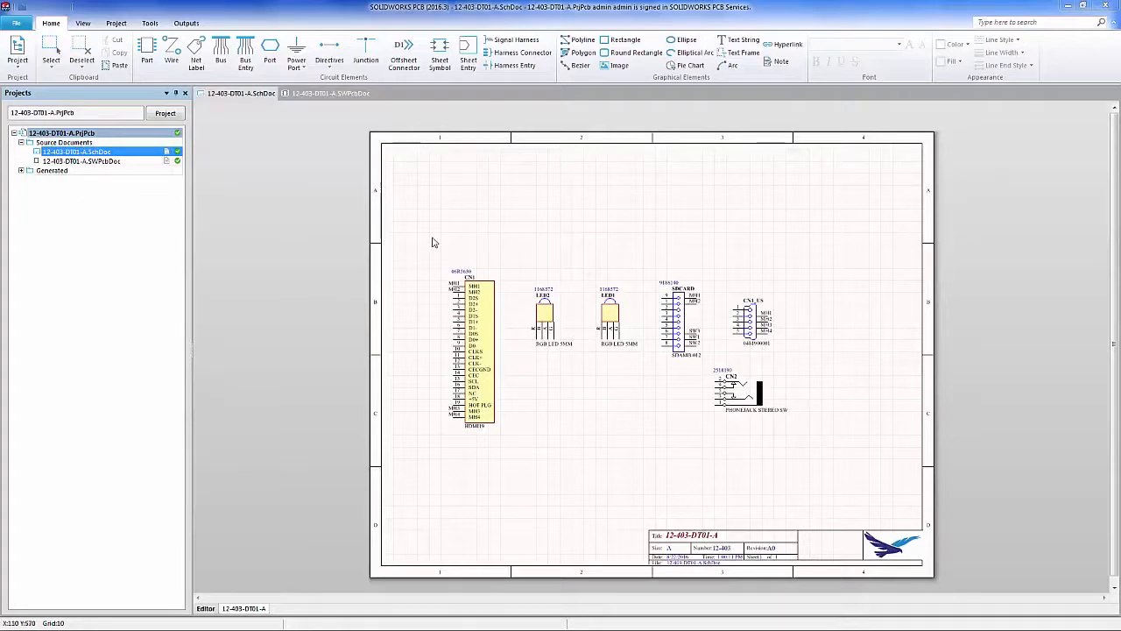
mouse_move(516, 252)
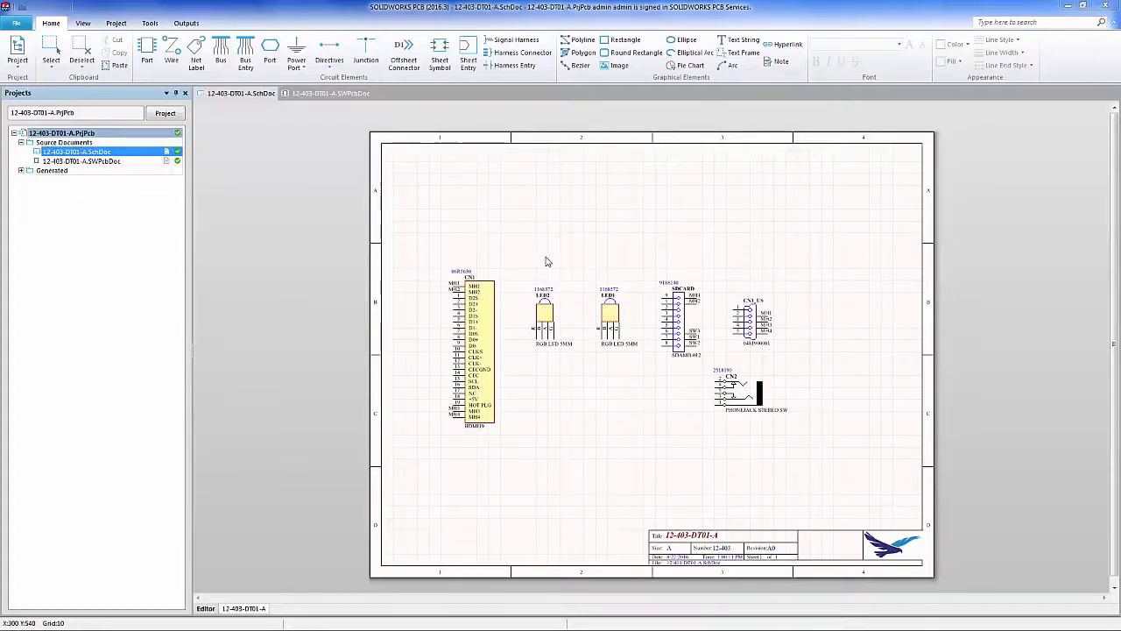
mouse_move(537, 258)
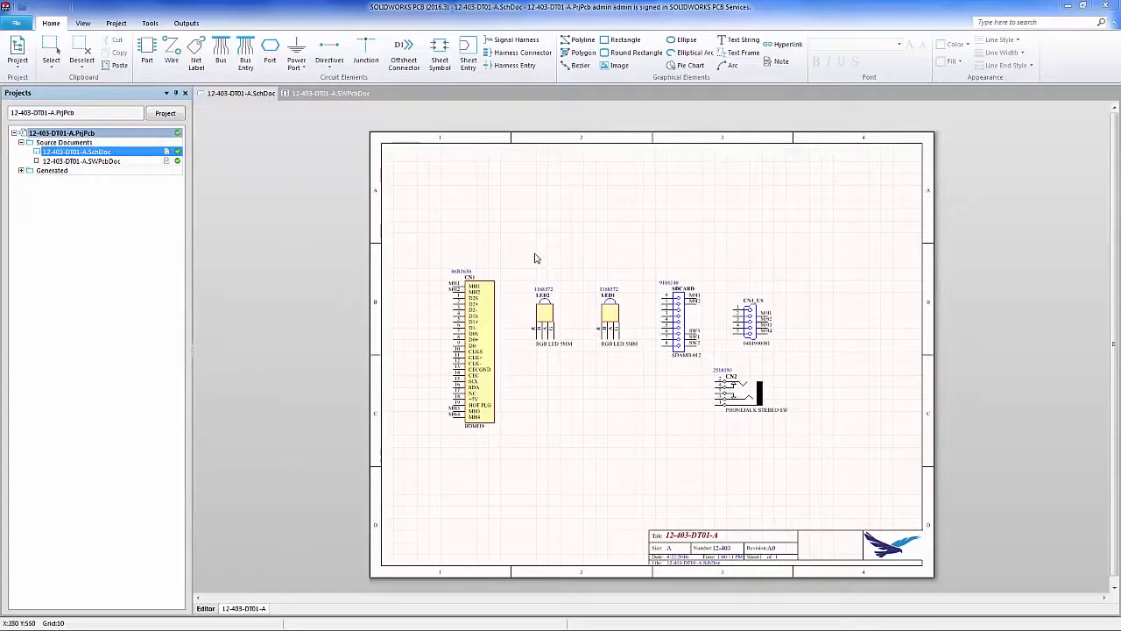
mouse_move(414, 326)
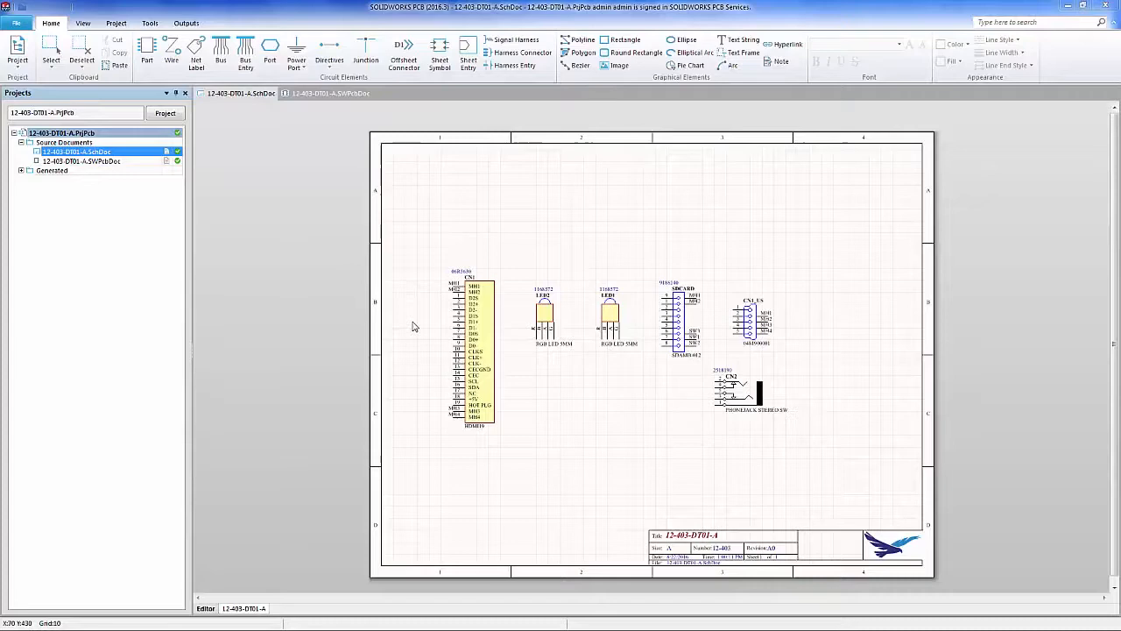
mouse_move(636, 308)
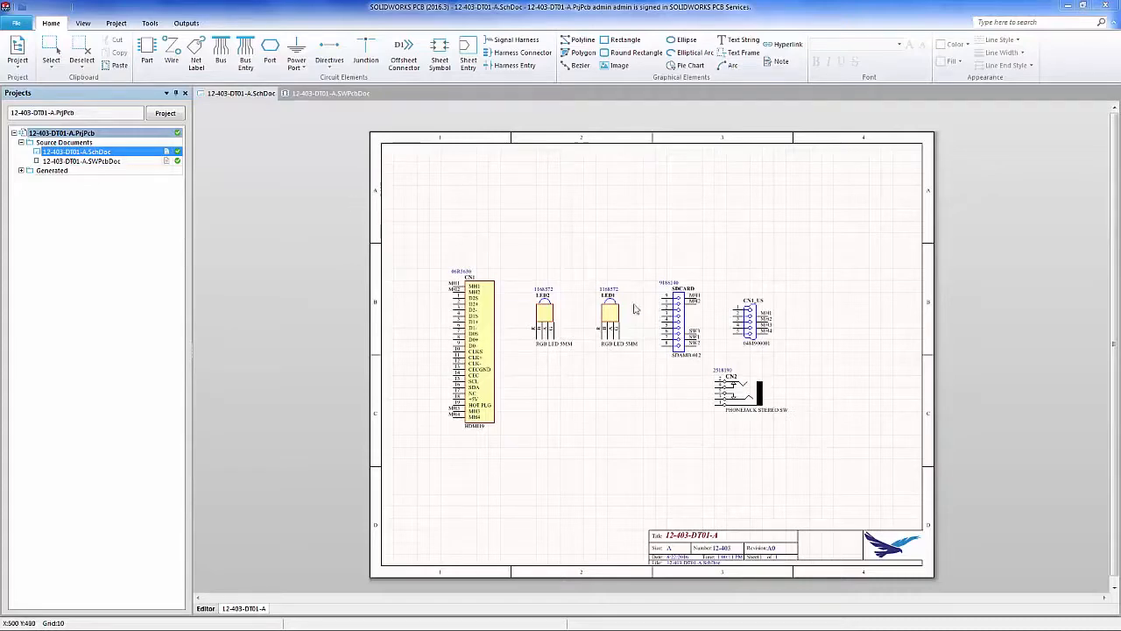
Switch to the 12-403-DT01-A.SWPcbDoc board document and show the View ribbon tools.
click(331, 93)
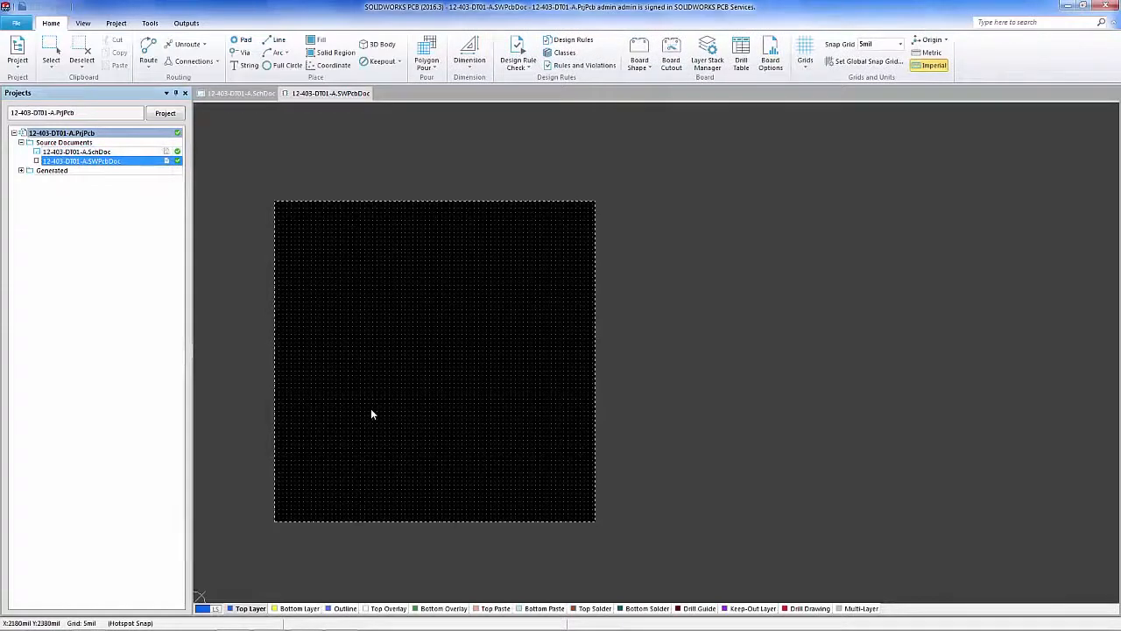
mouse_move(382, 406)
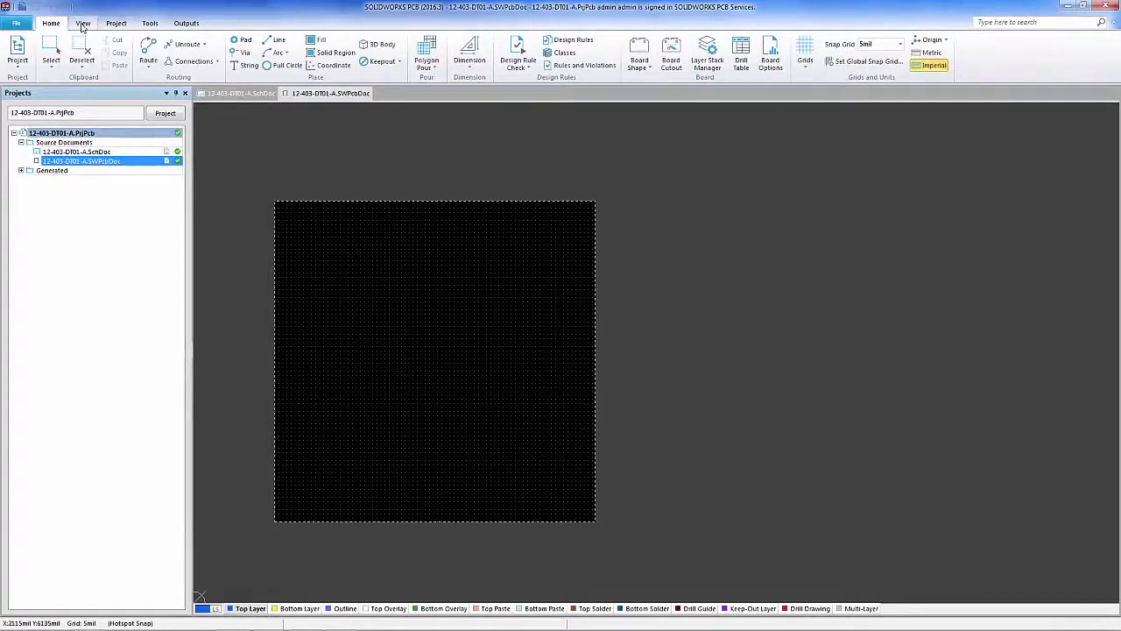
click(82, 23)
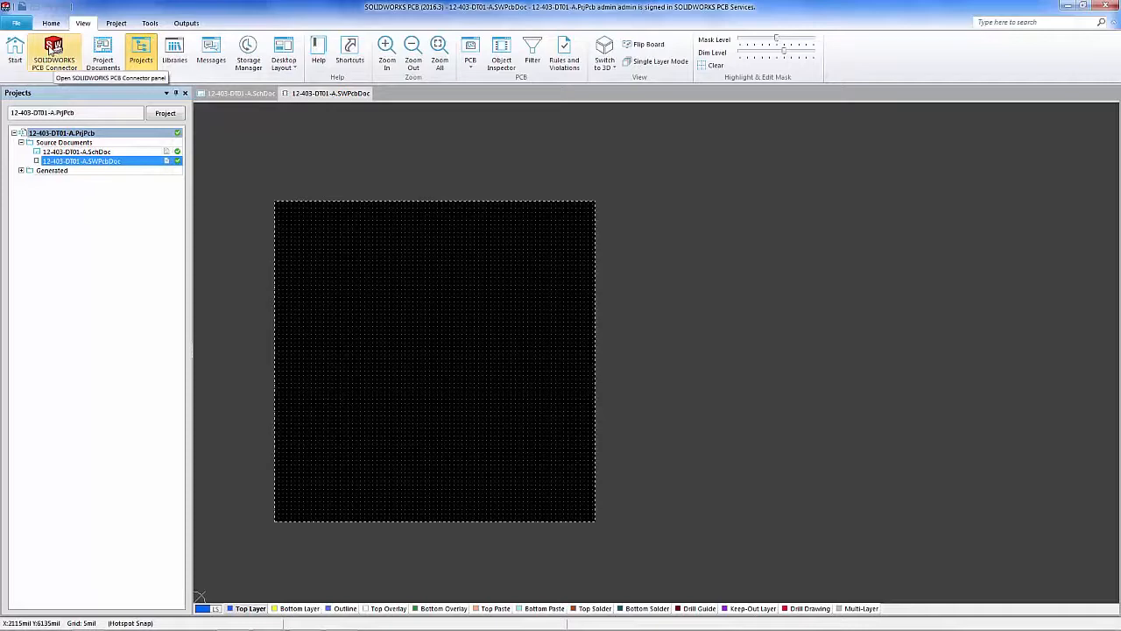
Post the blank board in SOLIDWORKS PCB Connector with the comment 'blank pcb'.
click(55, 51)
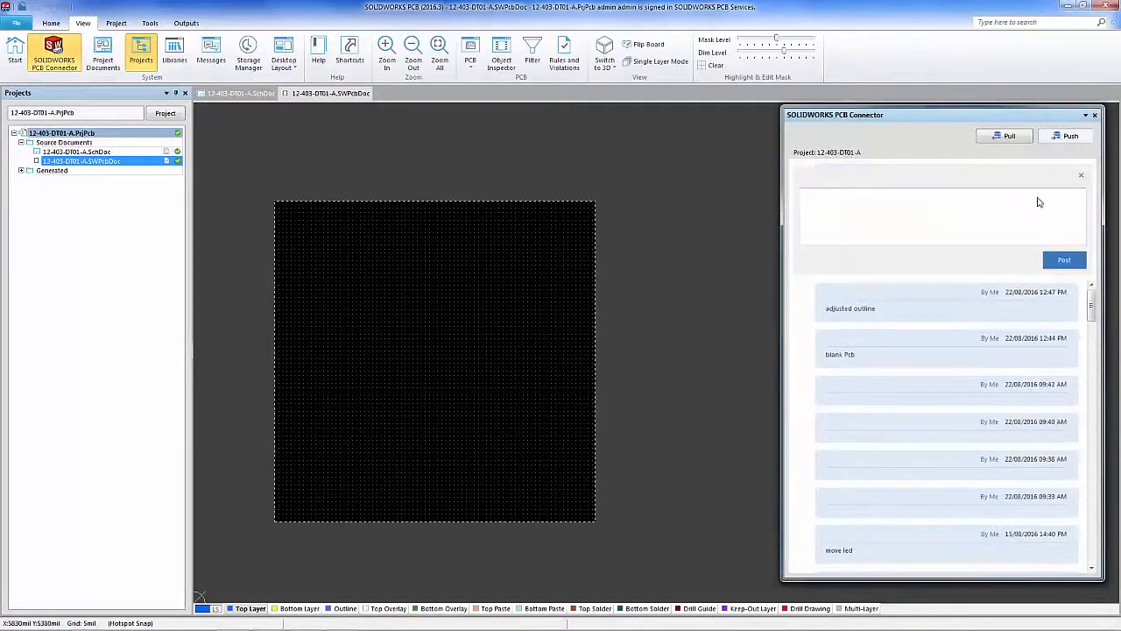
text(bb)
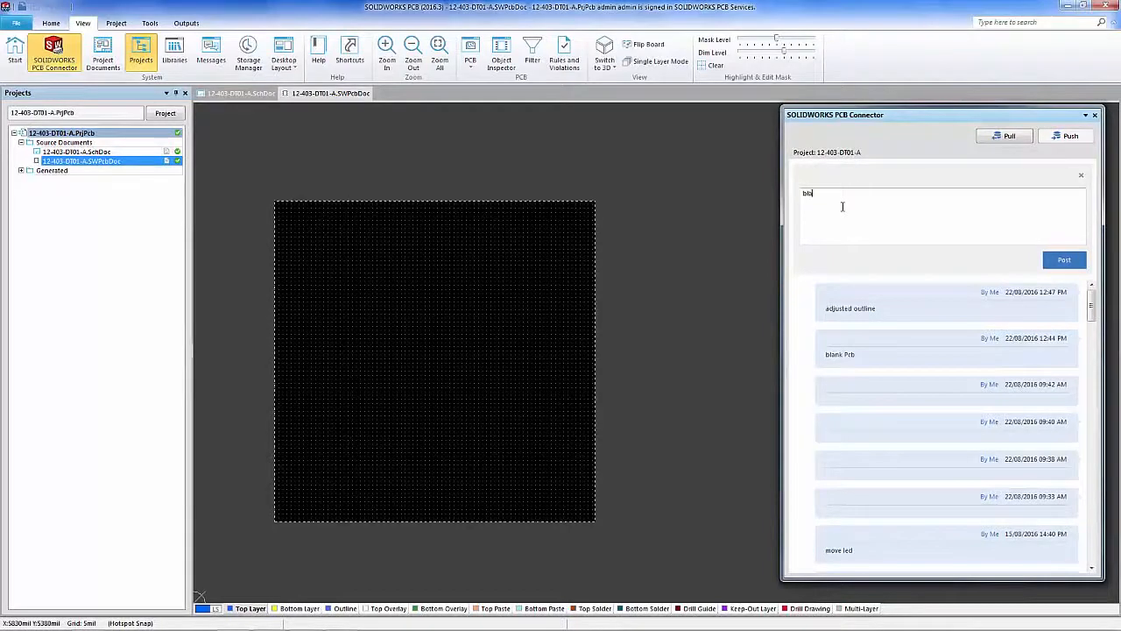
text(blank pcb)
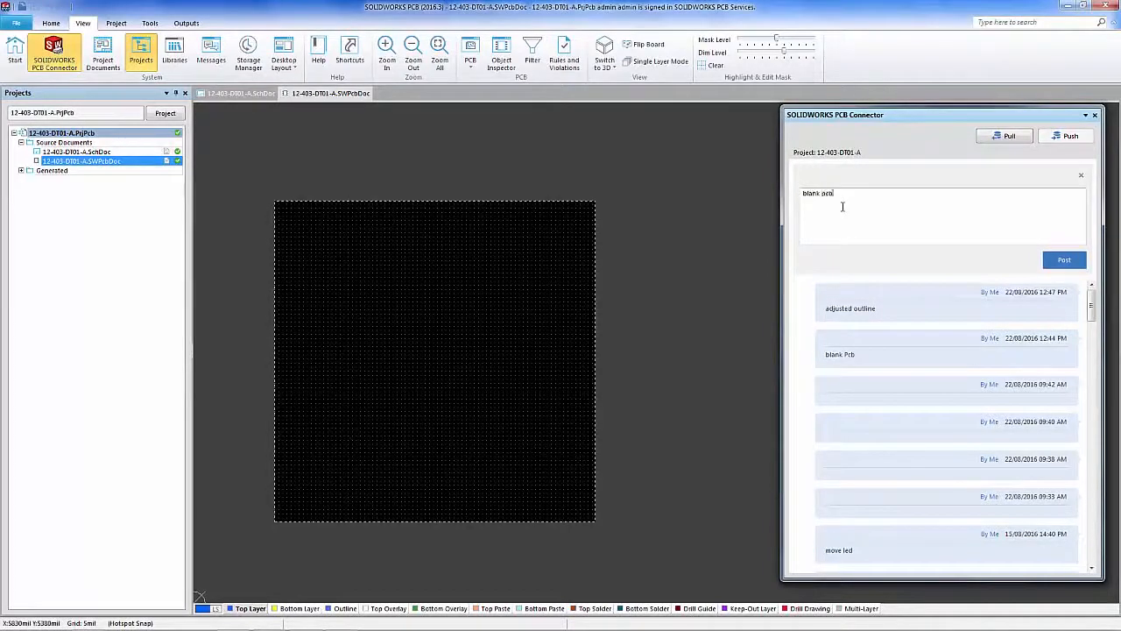
click(1063, 259)
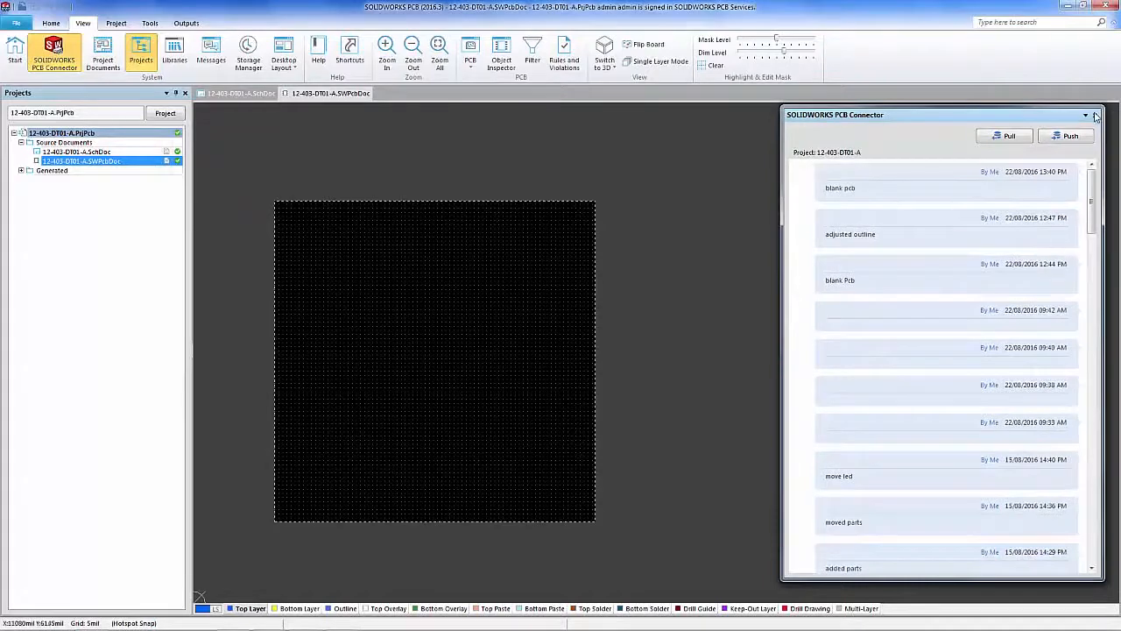
click(76, 151)
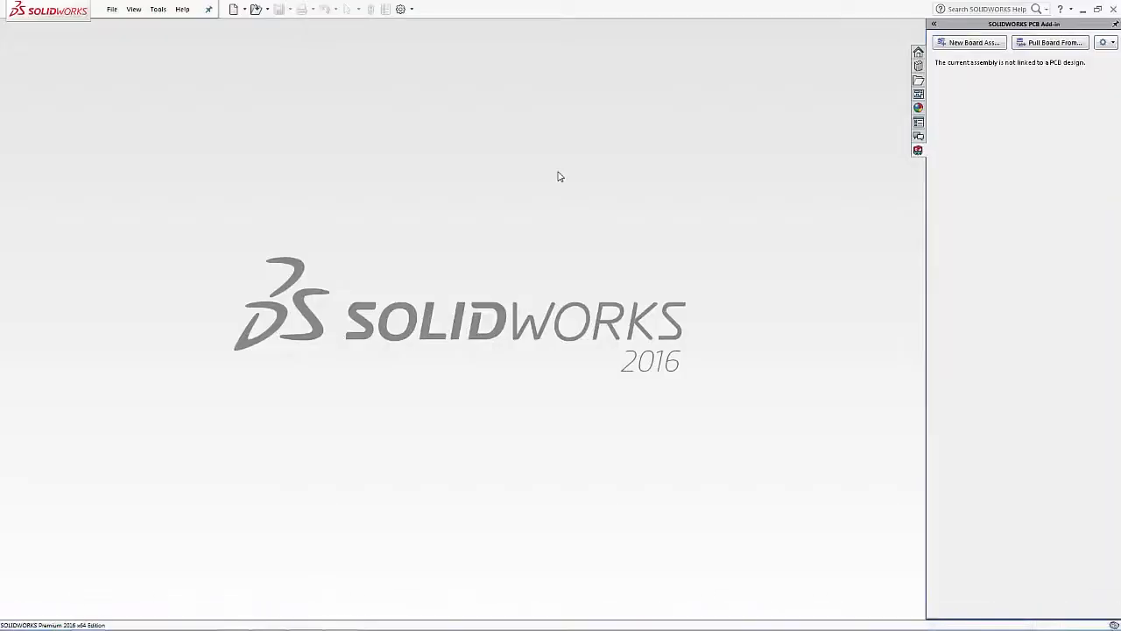
mouse_move(872, 44)
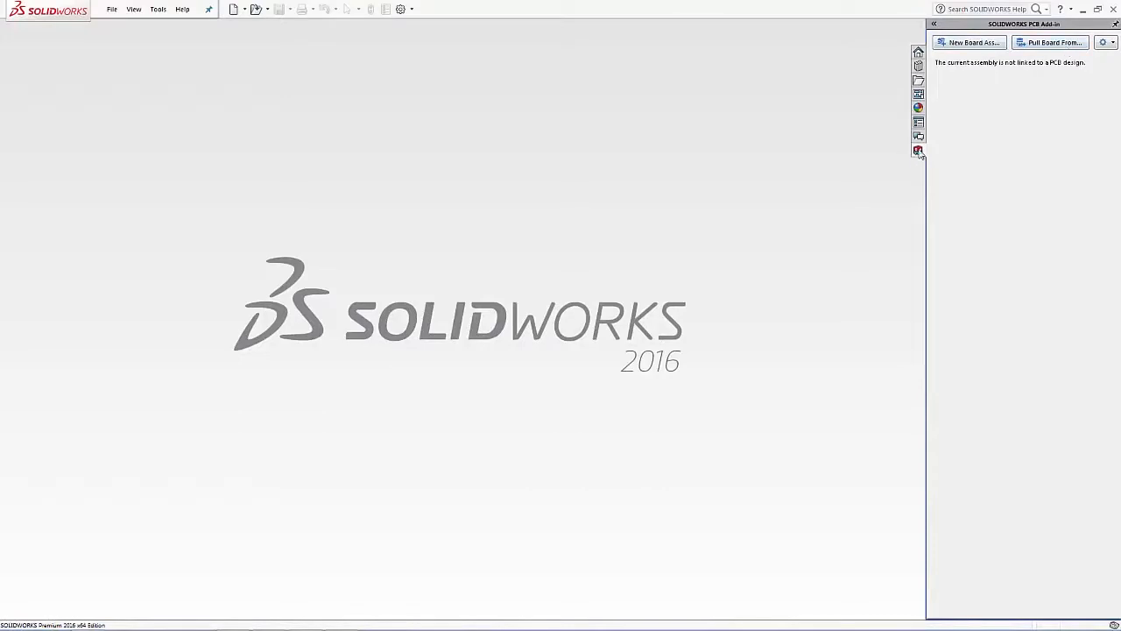
mouse_move(919, 150)
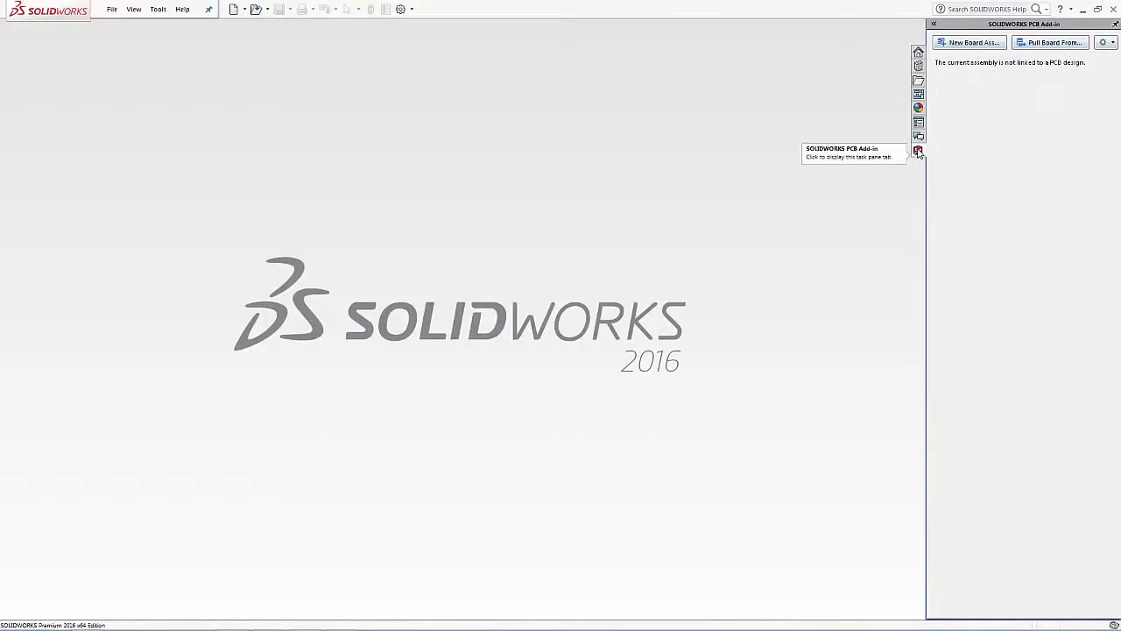
mouse_move(1051, 42)
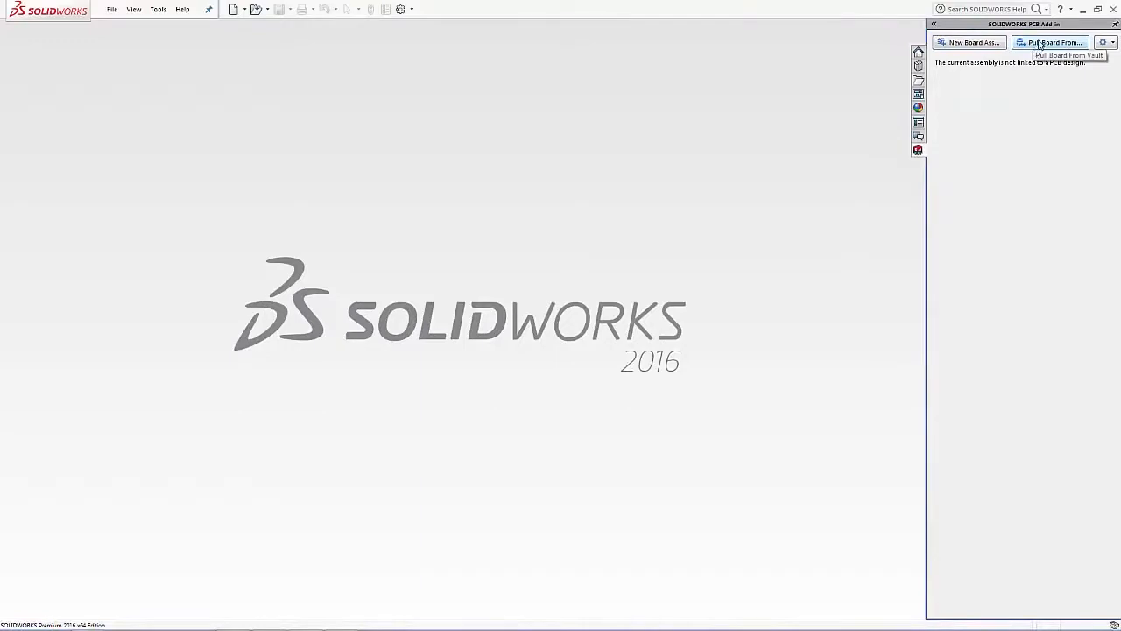
Pull project 12-403-DT01-A into a new assembly and save it in SW_Assemblies.
click(1050, 42)
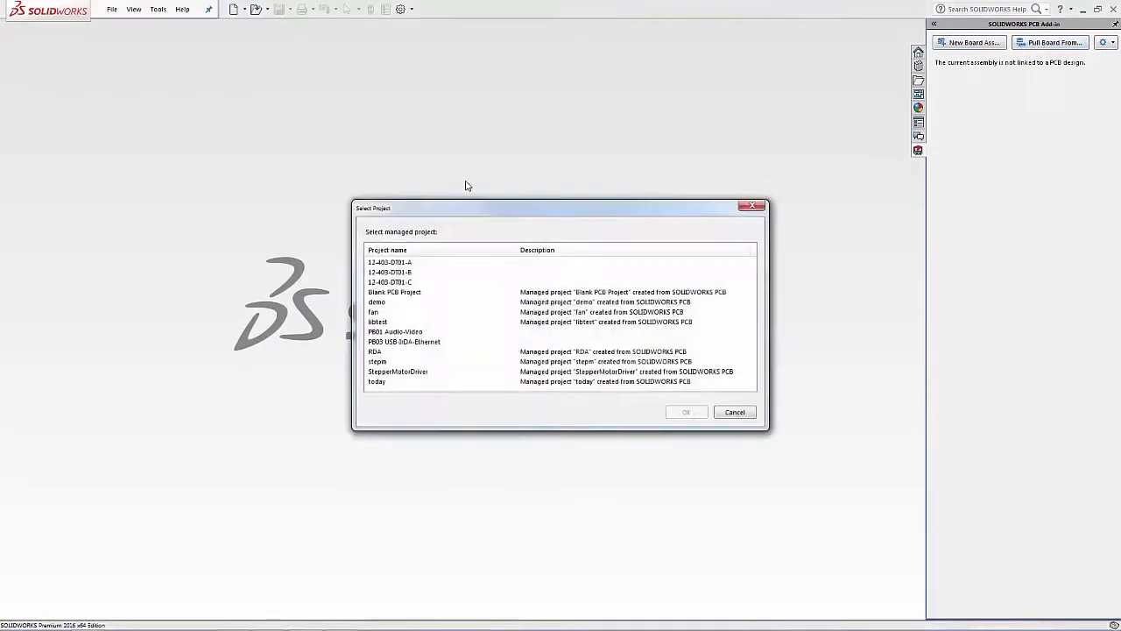
click(390, 262)
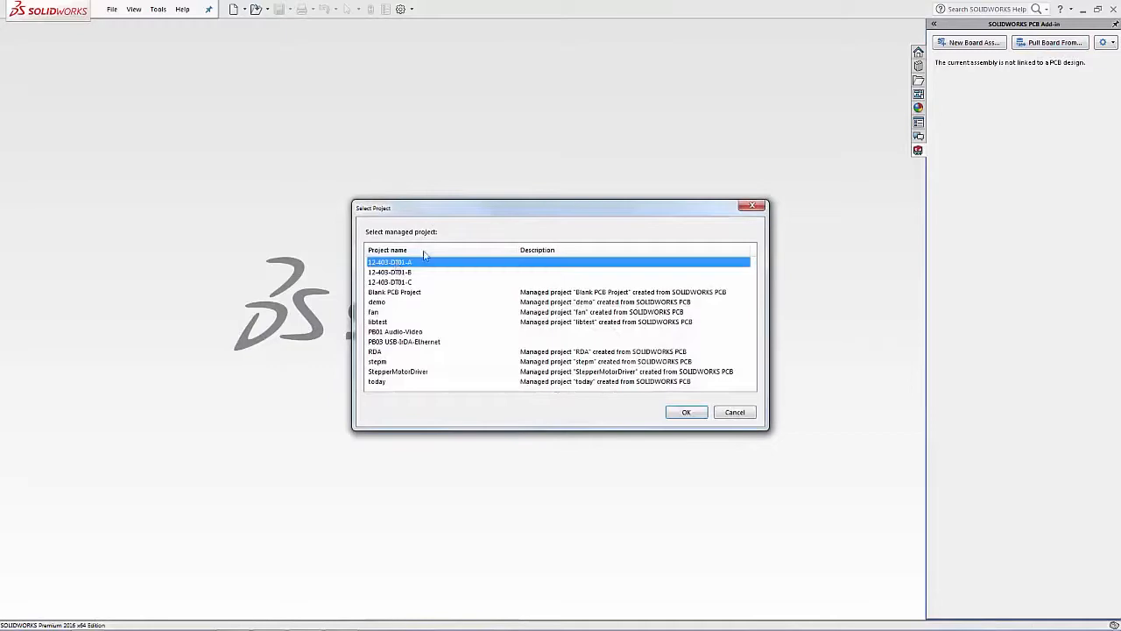
click(685, 411)
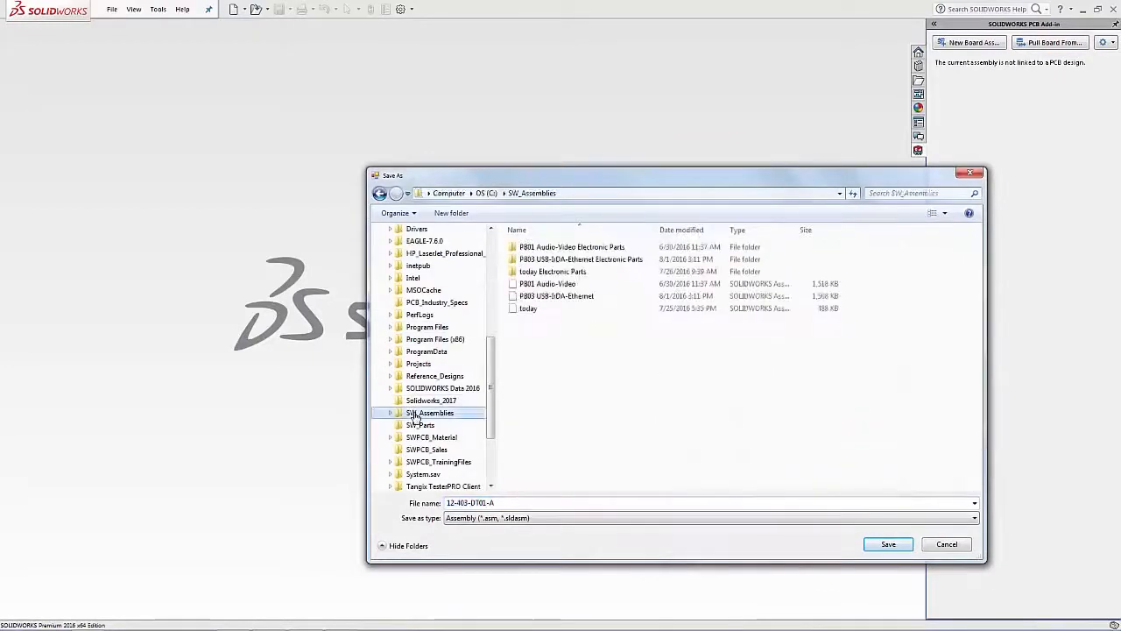
click(888, 544)
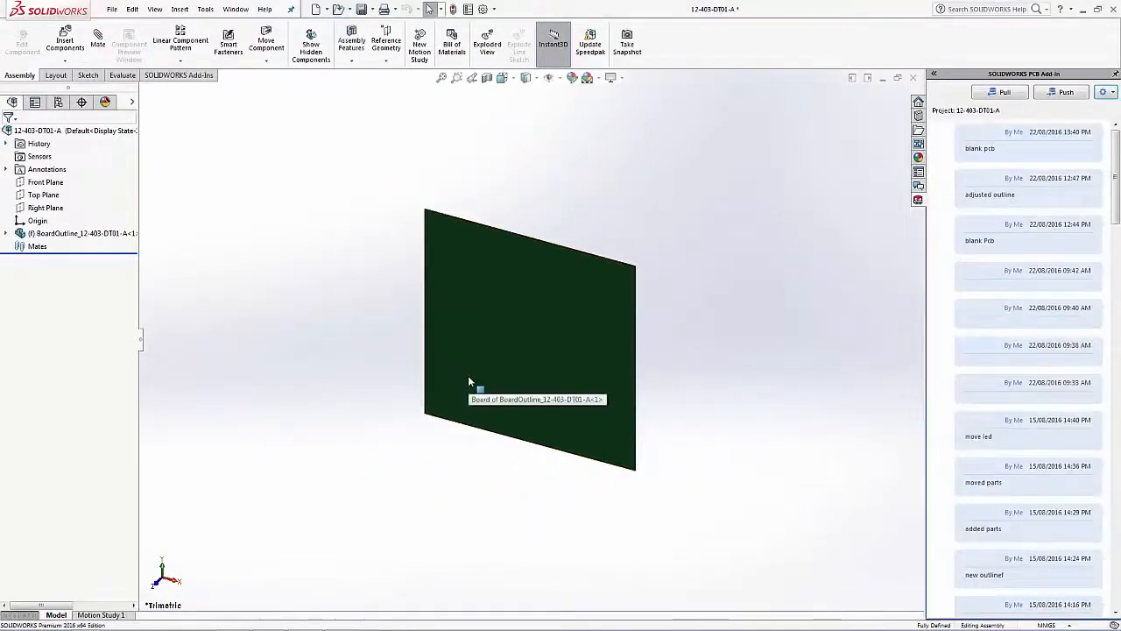
mouse_move(415, 407)
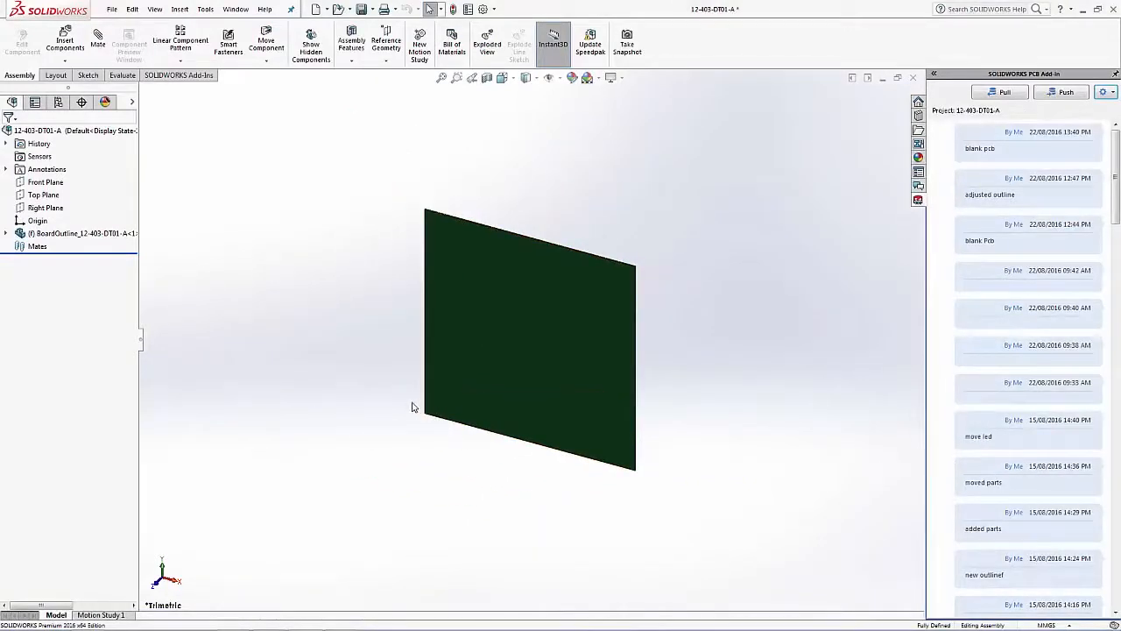
mouse_move(336, 300)
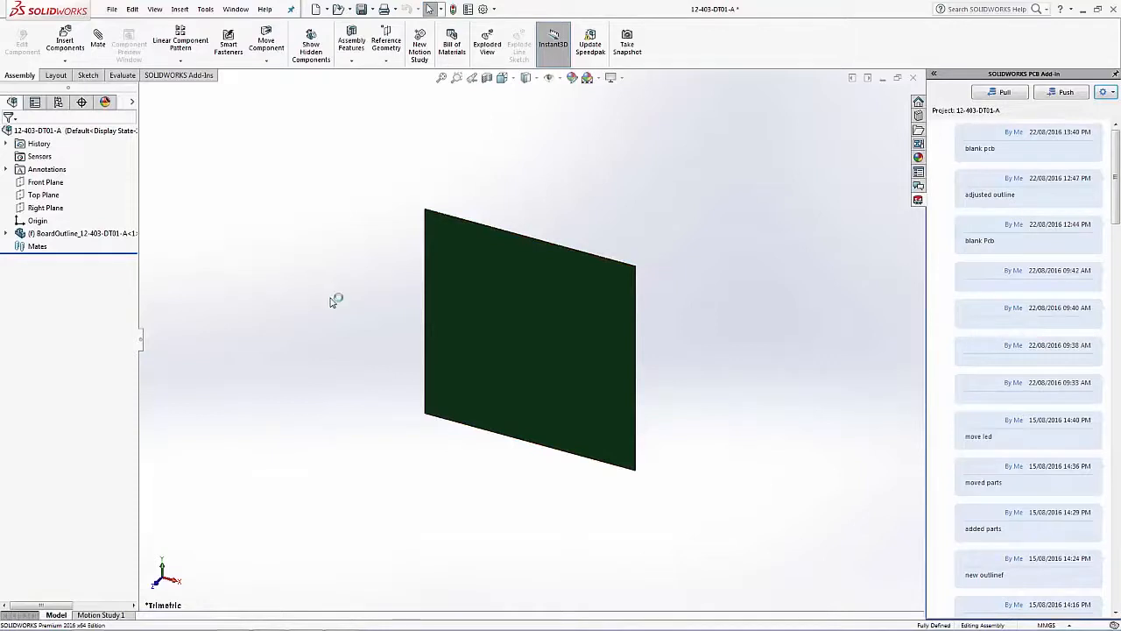
mouse_move(374, 293)
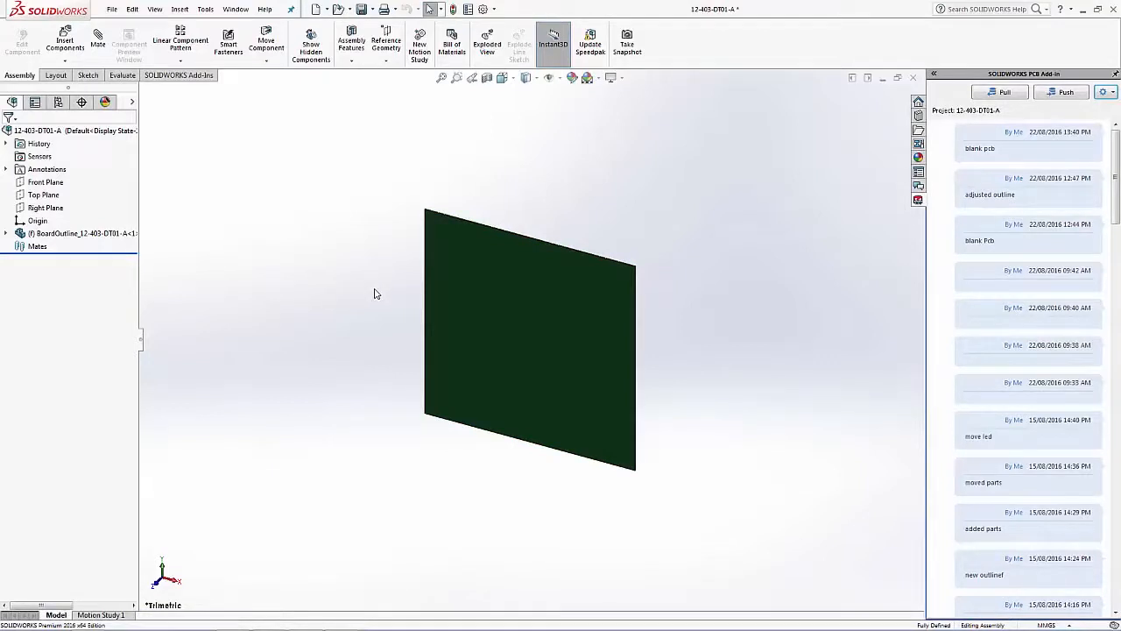
mouse_move(390, 259)
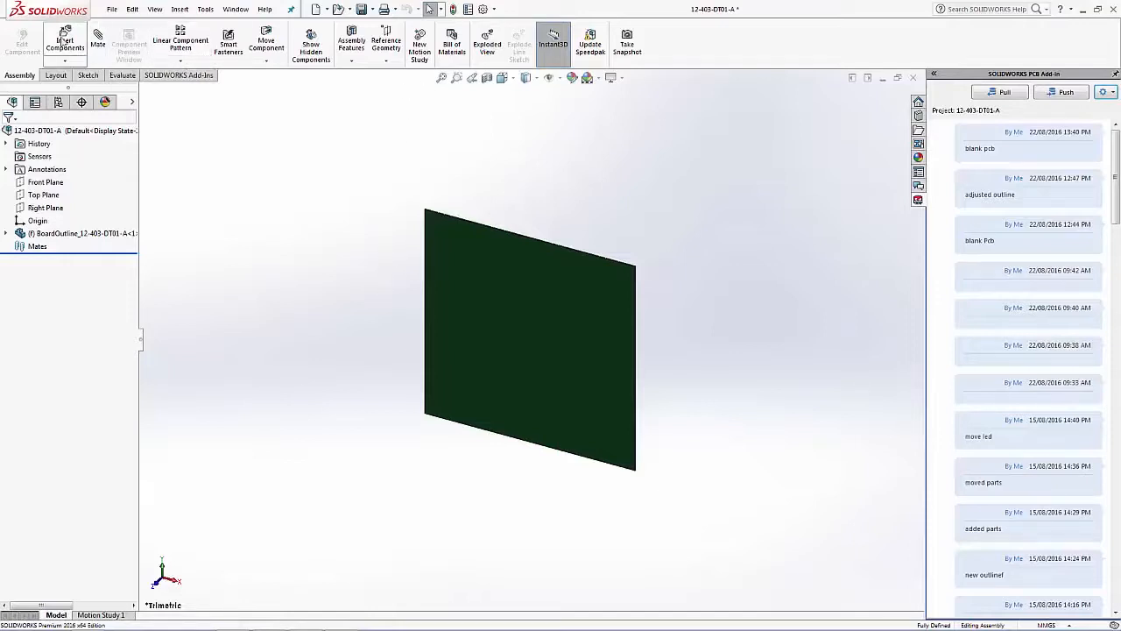
Insert the 10-403-DT01-A housing assembly from C:\SW_Parts into the board assembly.
click(64, 40)
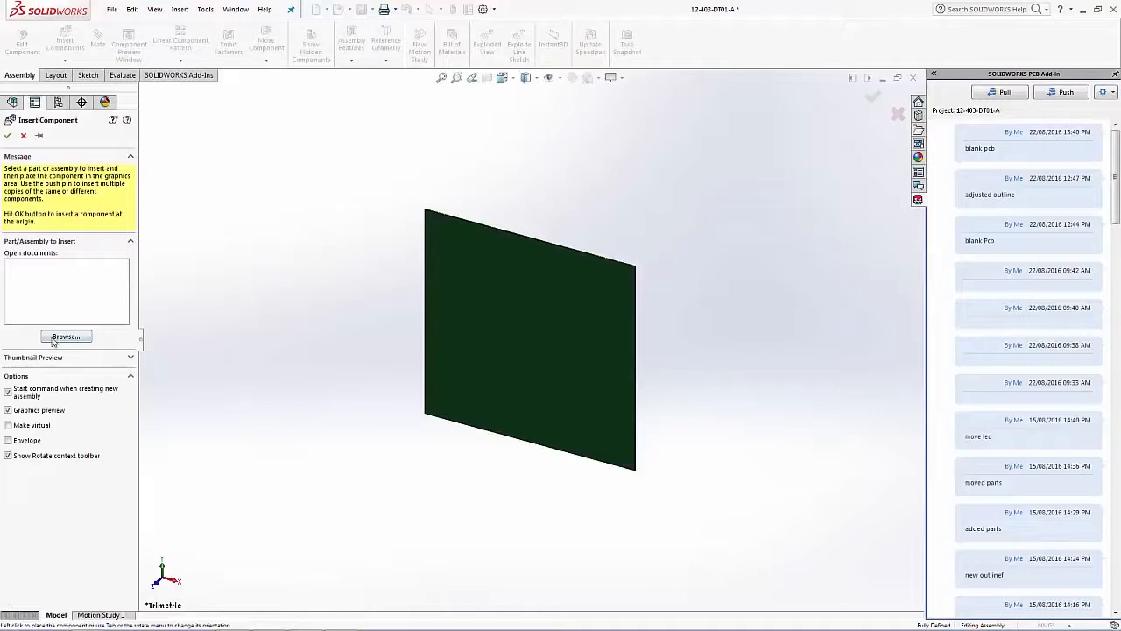
click(66, 337)
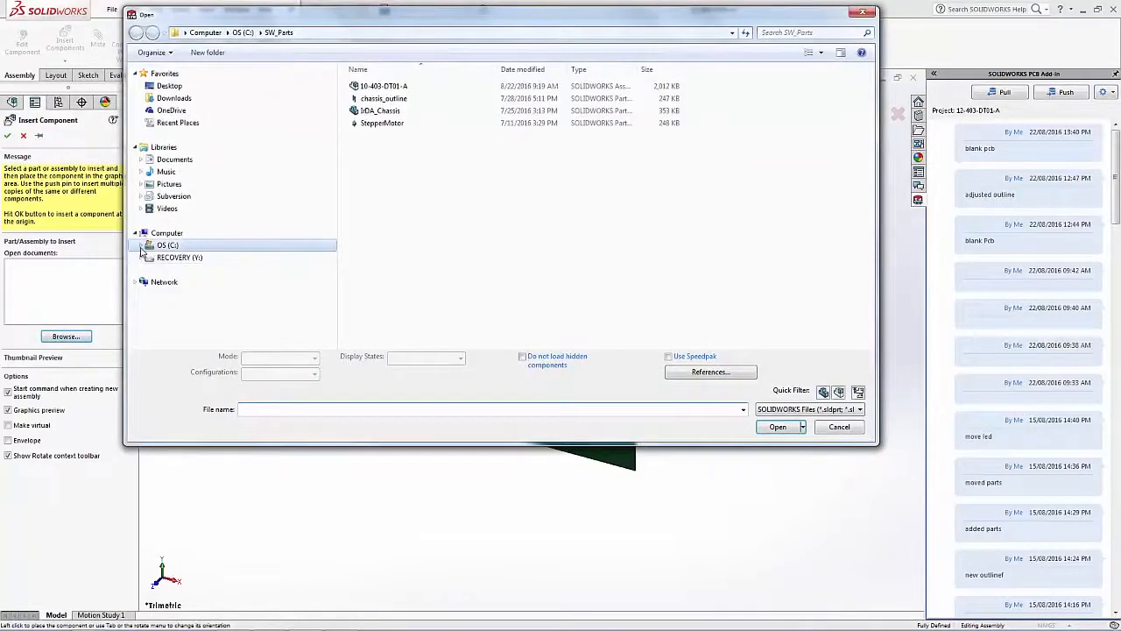
click(142, 244)
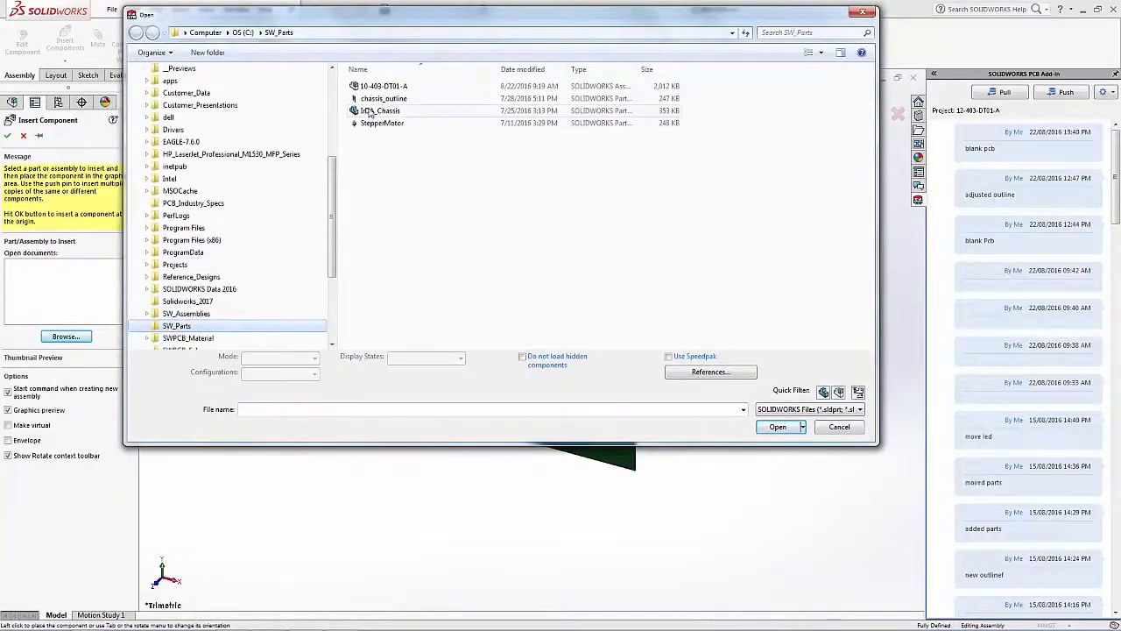
click(384, 86)
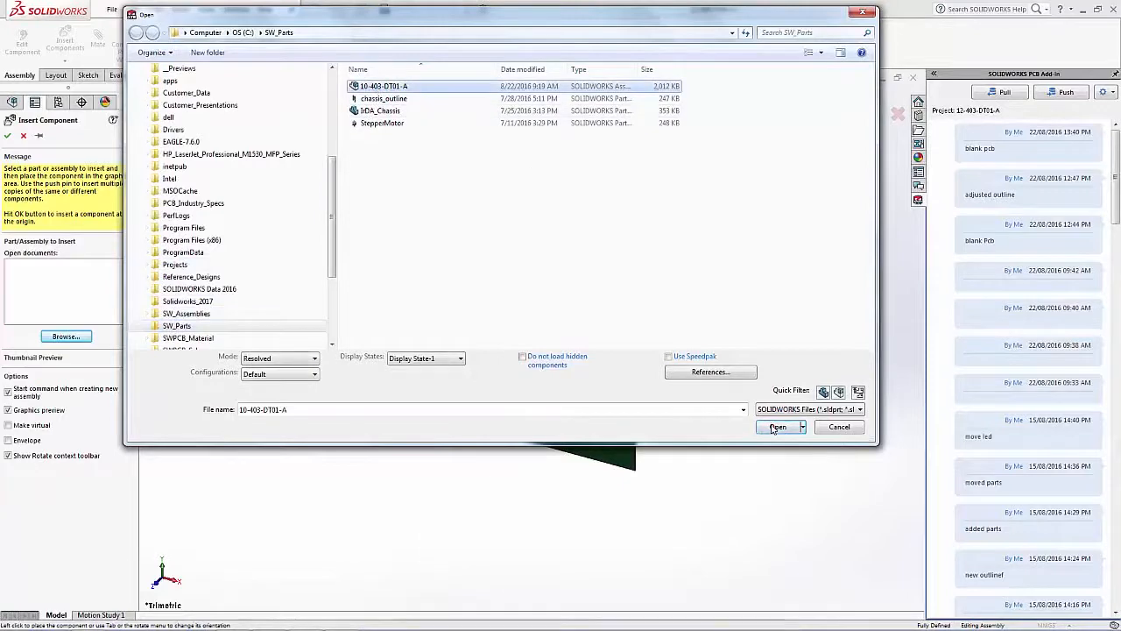
click(777, 426)
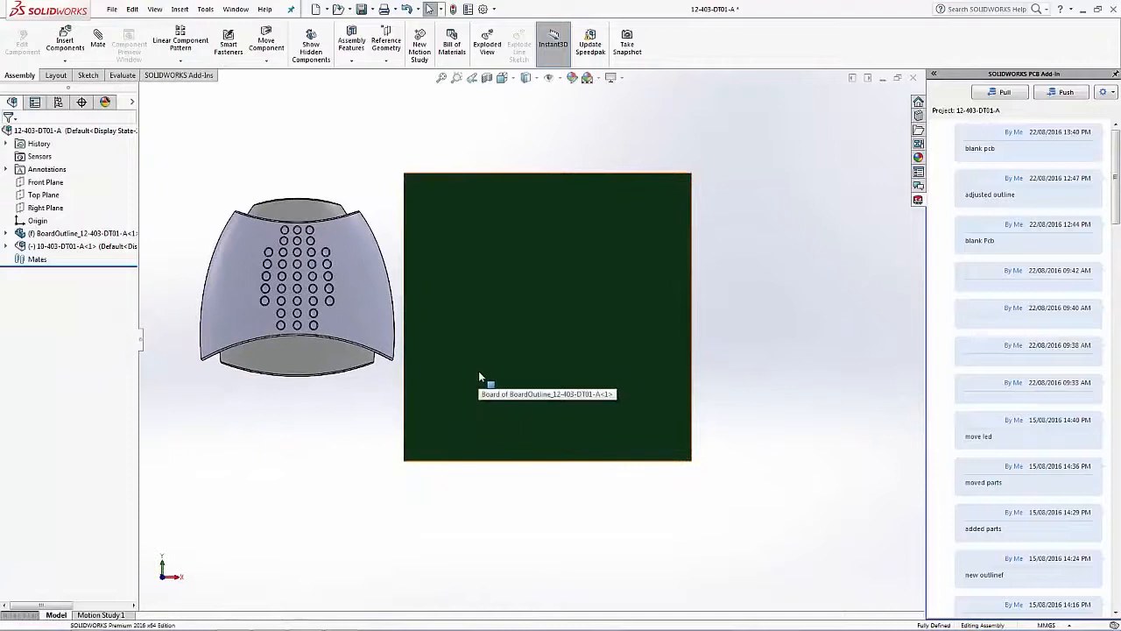
mouse_move(768, 374)
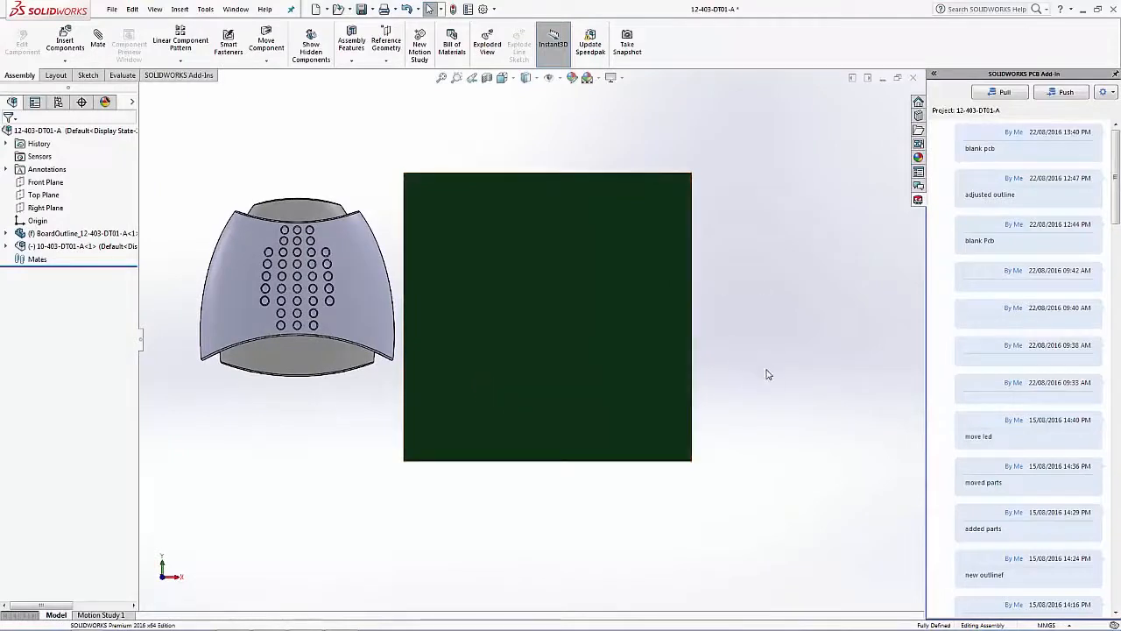
mouse_move(692, 352)
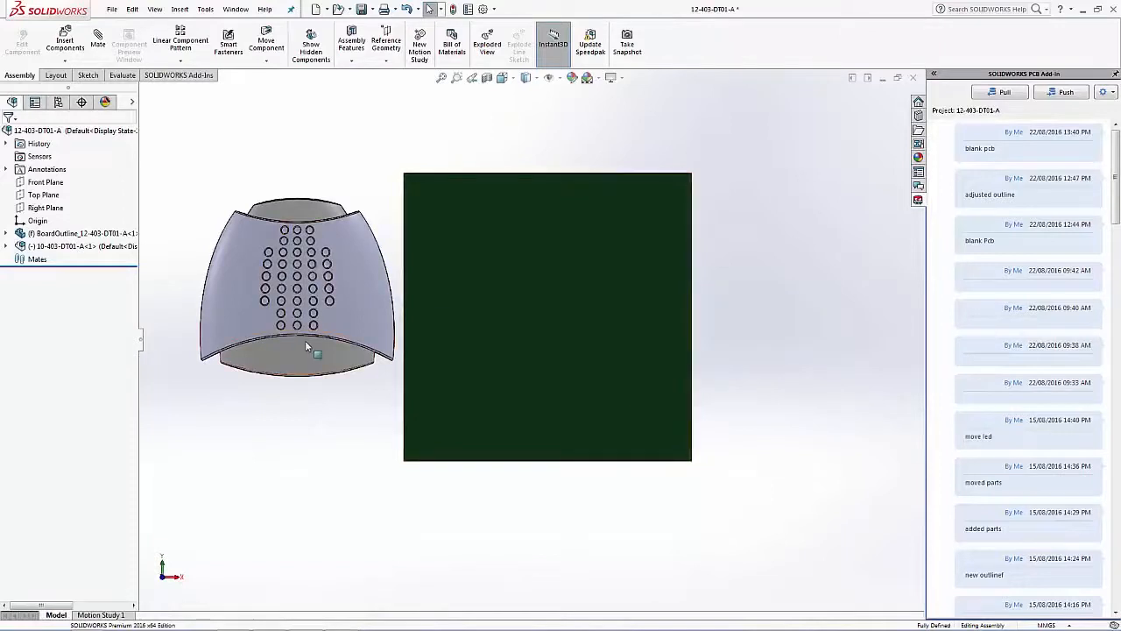
Expand the housing sub-assembly and hide its top half and overmold pieces.
click(6, 245)
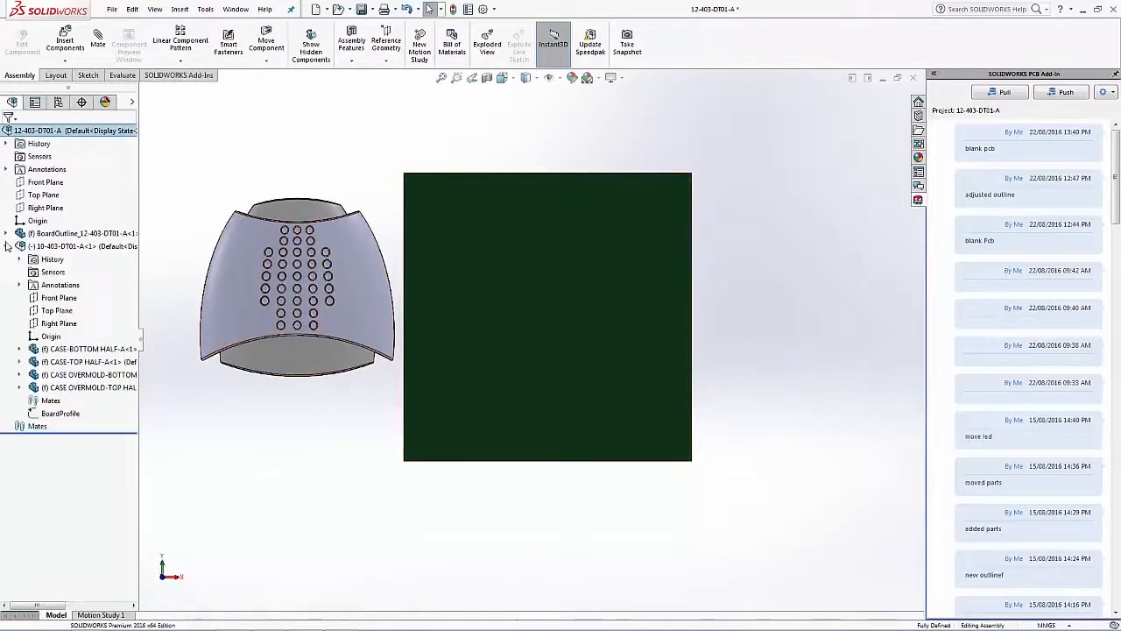
click(87, 387)
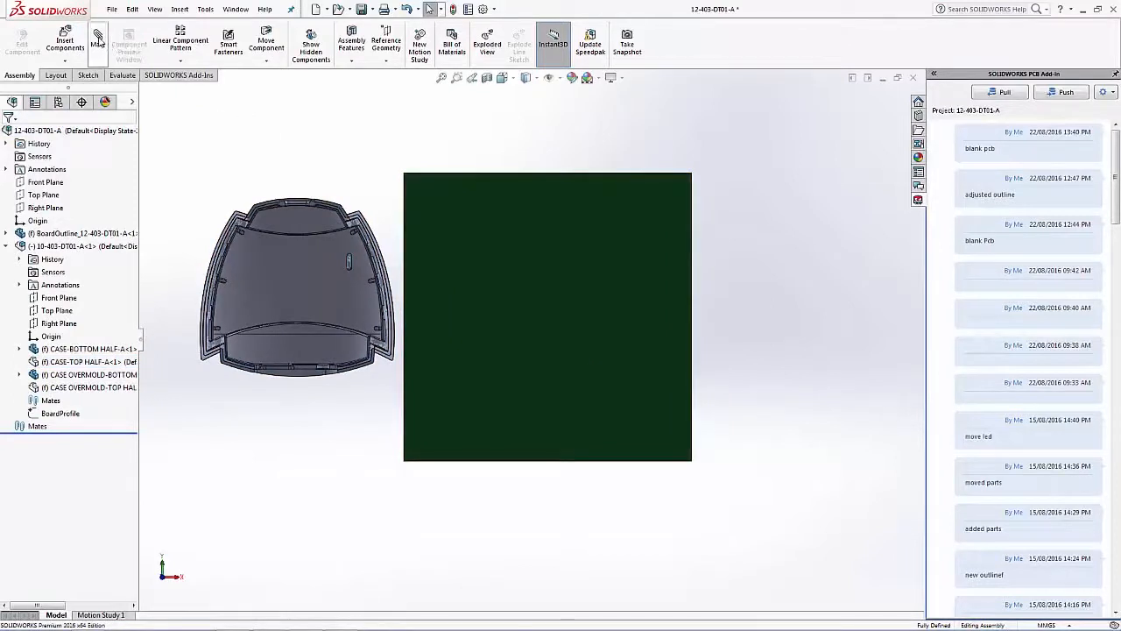
Add a coincident mate between the board face and the CASE-BOTTOM HALF surface.
click(97, 42)
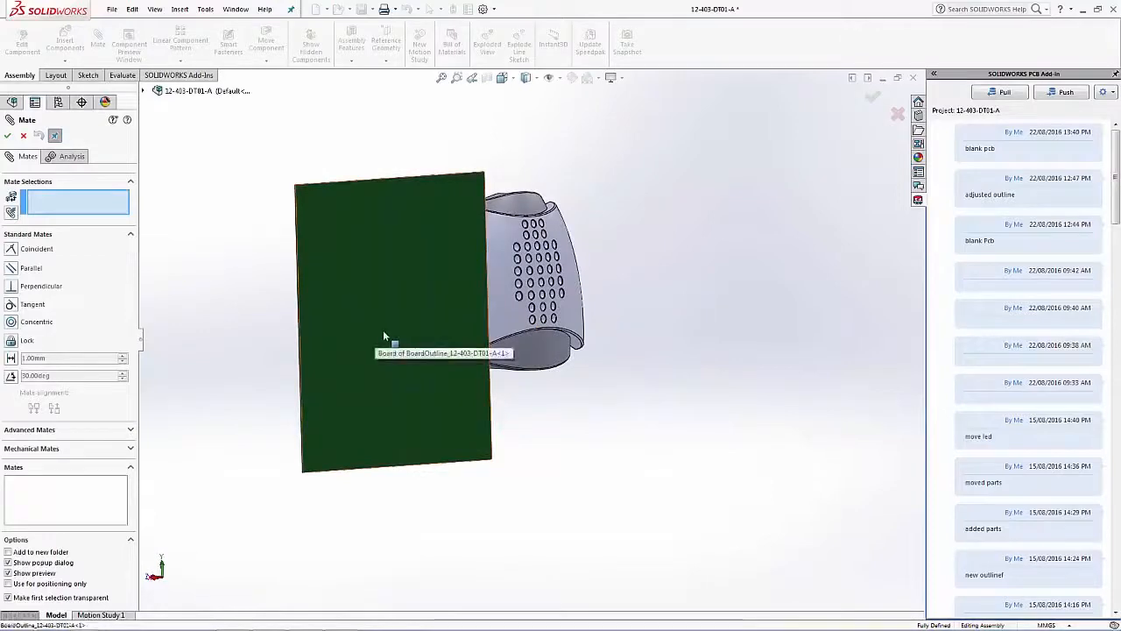
click(423, 322)
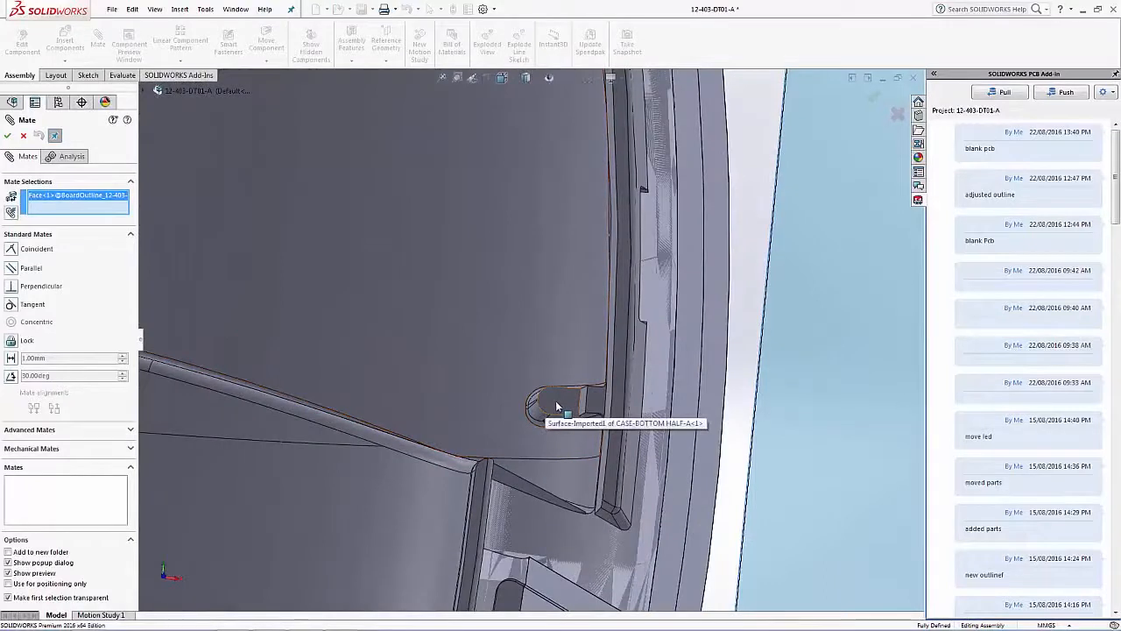
click(551, 412)
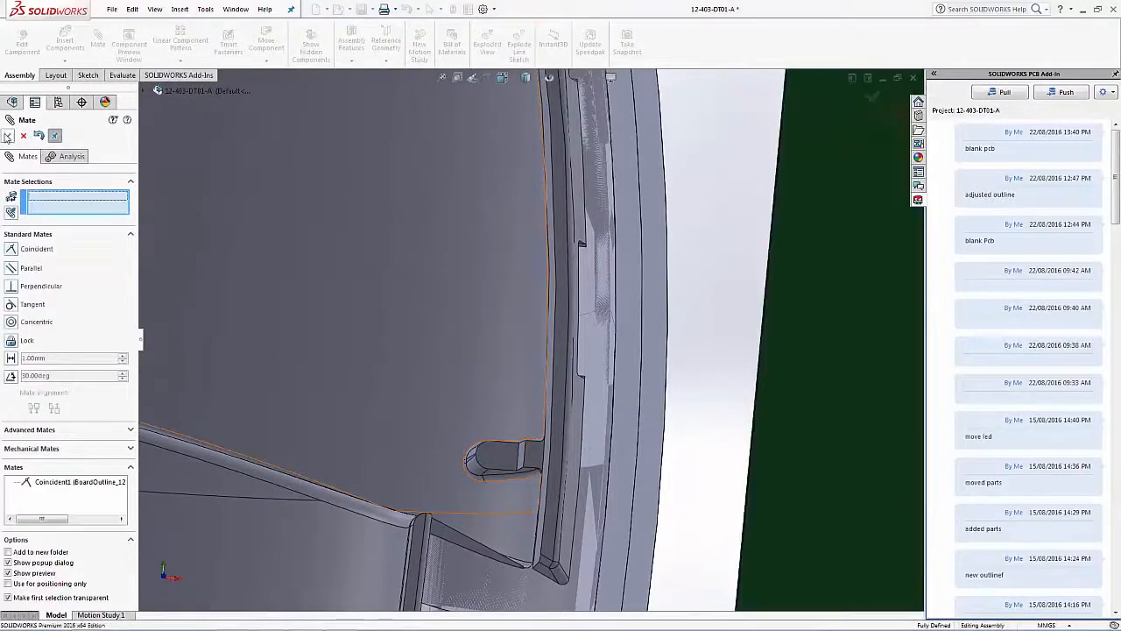
click(11, 120)
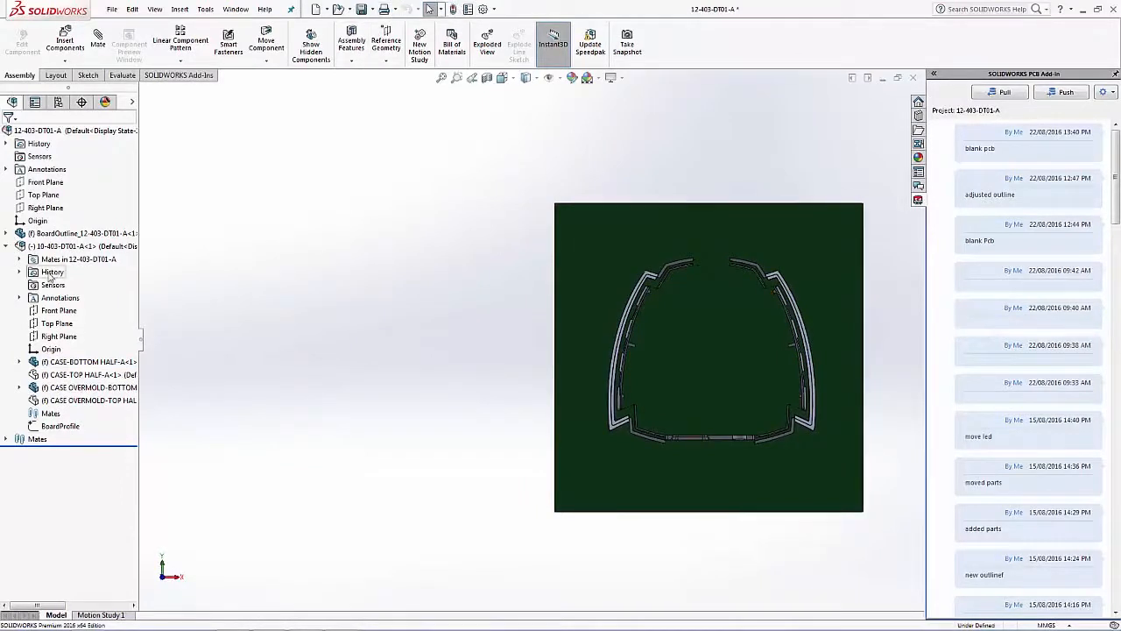
Edit the BoardOutline sketch to follow the case profile edges, then exit to rebuild.
click(19, 233)
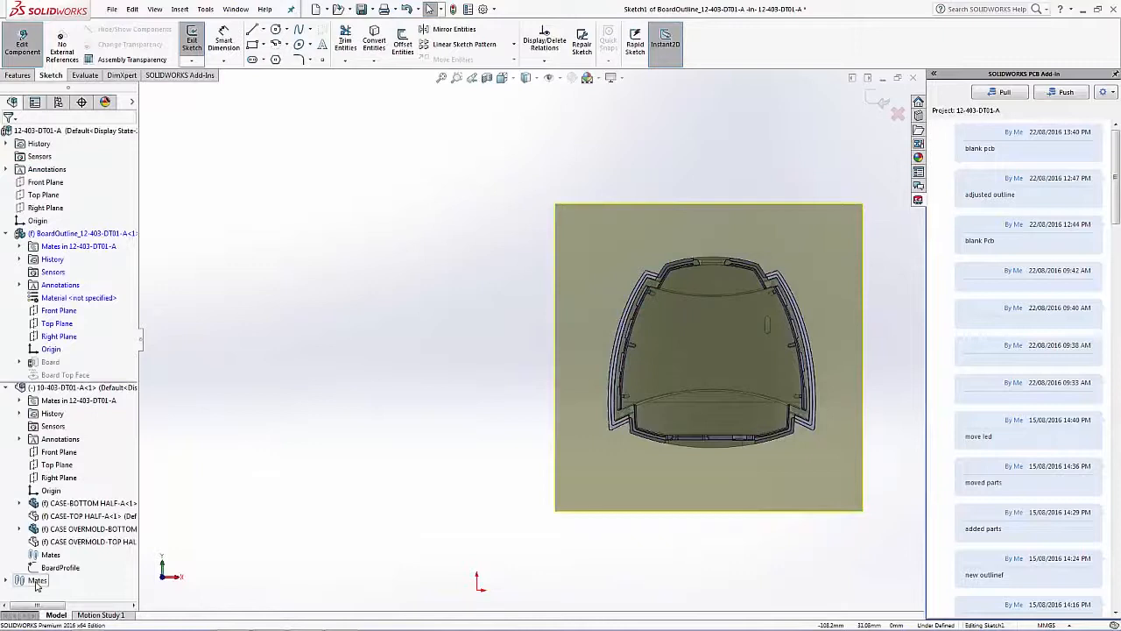
click(59, 566)
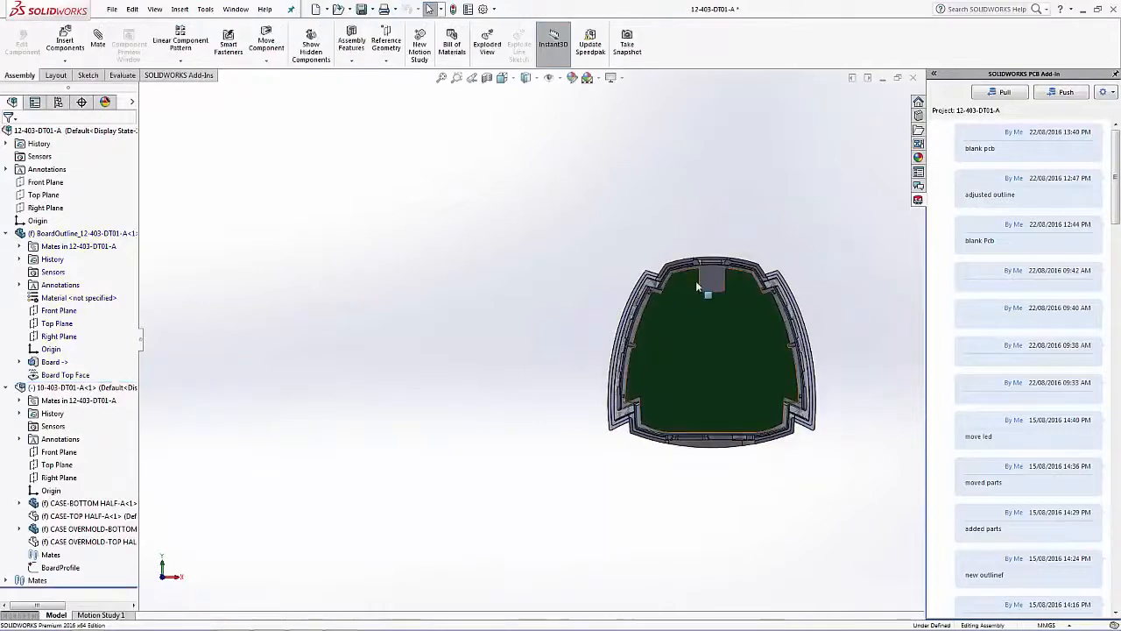
click(361, 9)
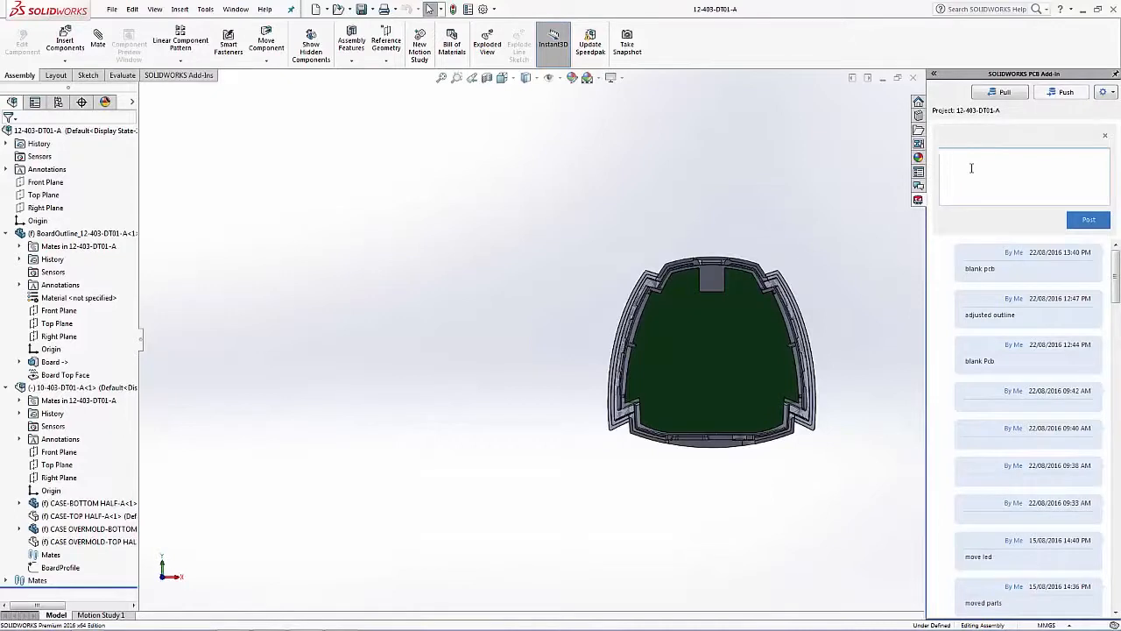
Post the board changes to the PCB project with the comment 'board outline adjusted'.
text(board outline)
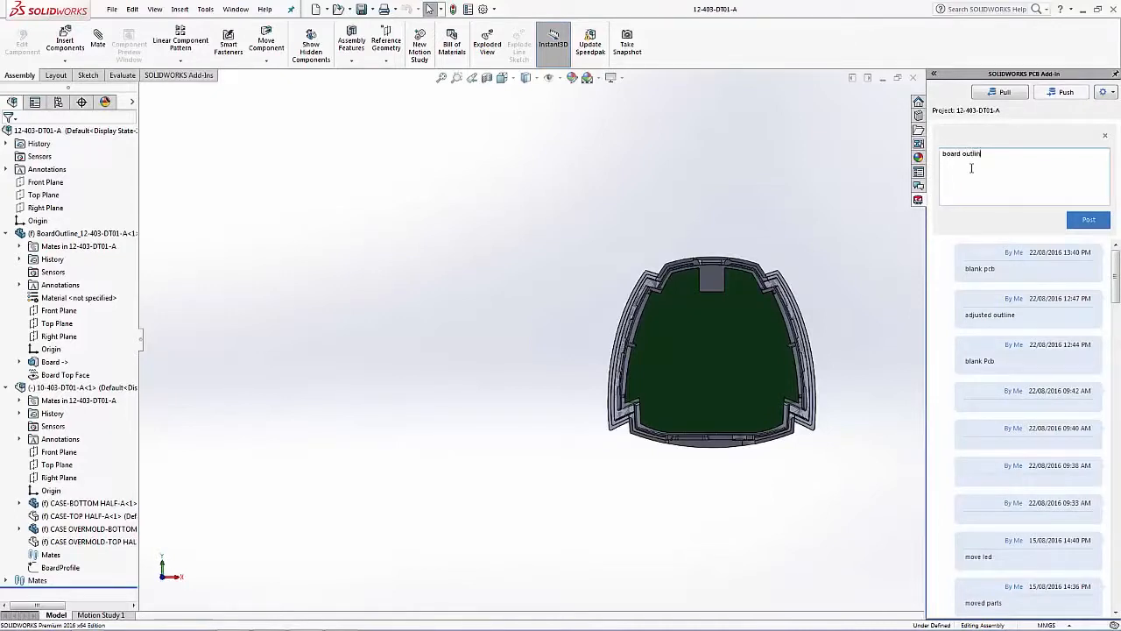
text(adjusted)
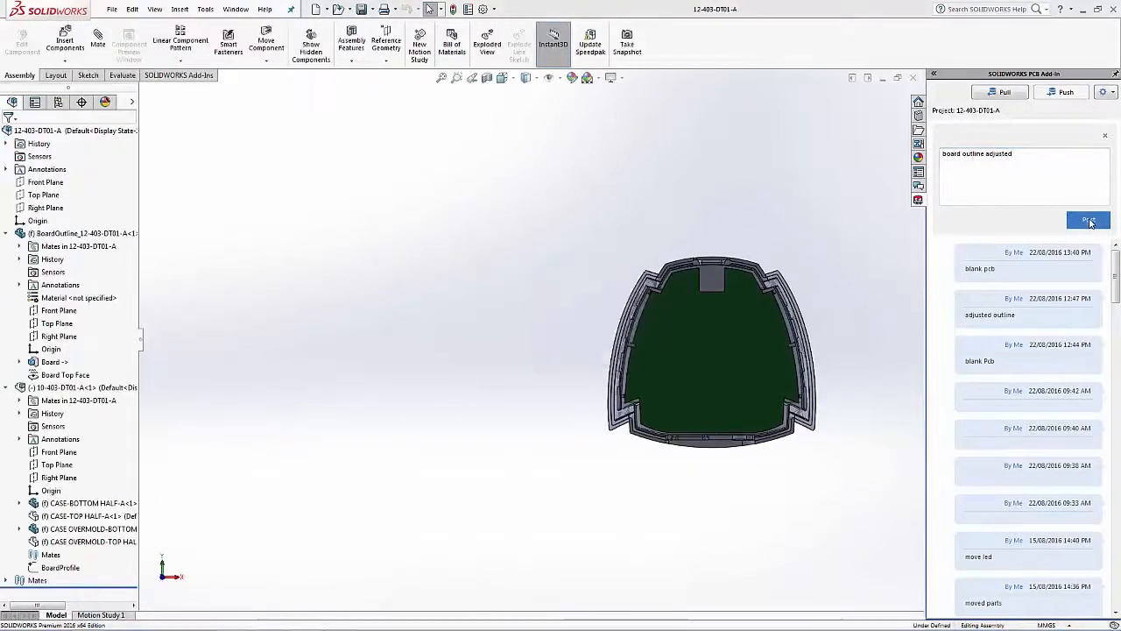
click(1089, 221)
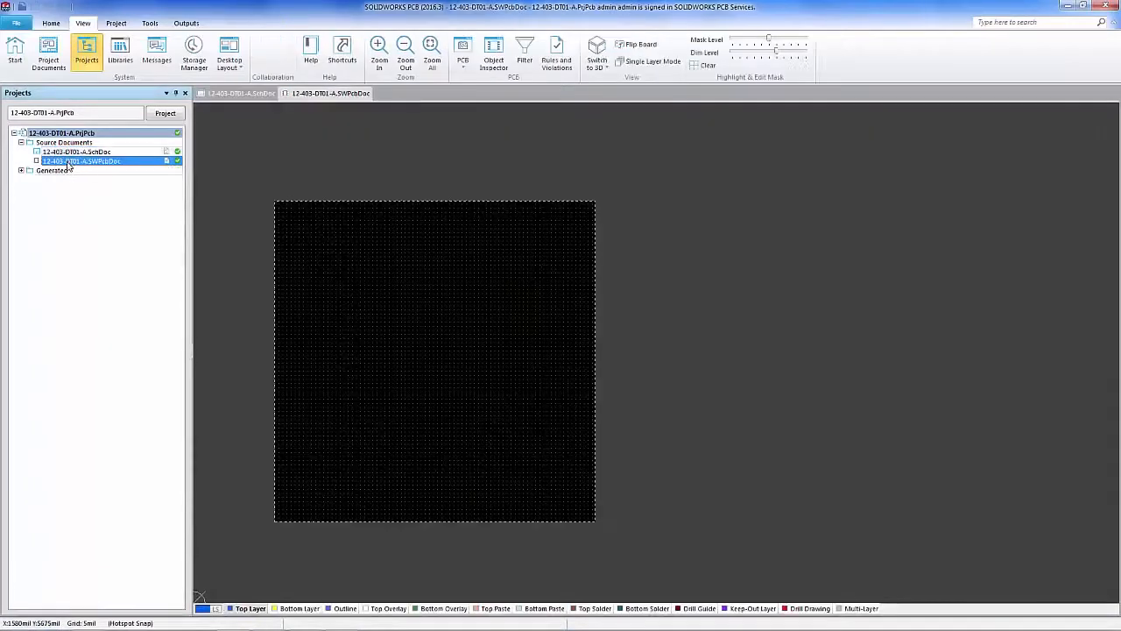
Review incoming changes in the Connector, accept the Board Outline change, and close it.
click(54, 53)
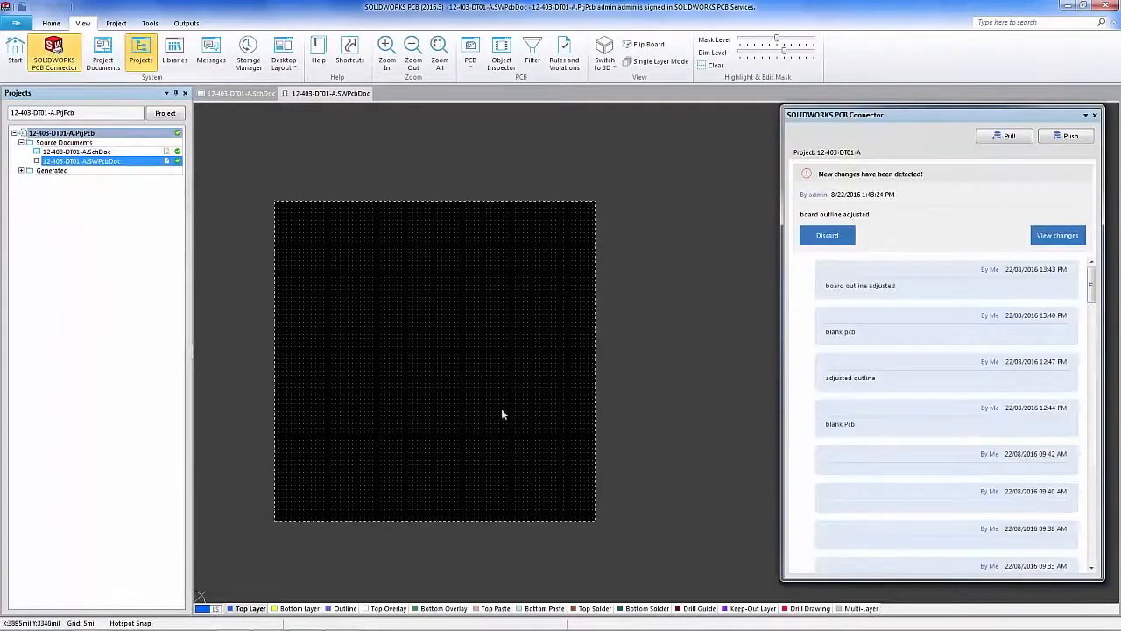
mouse_move(952, 239)
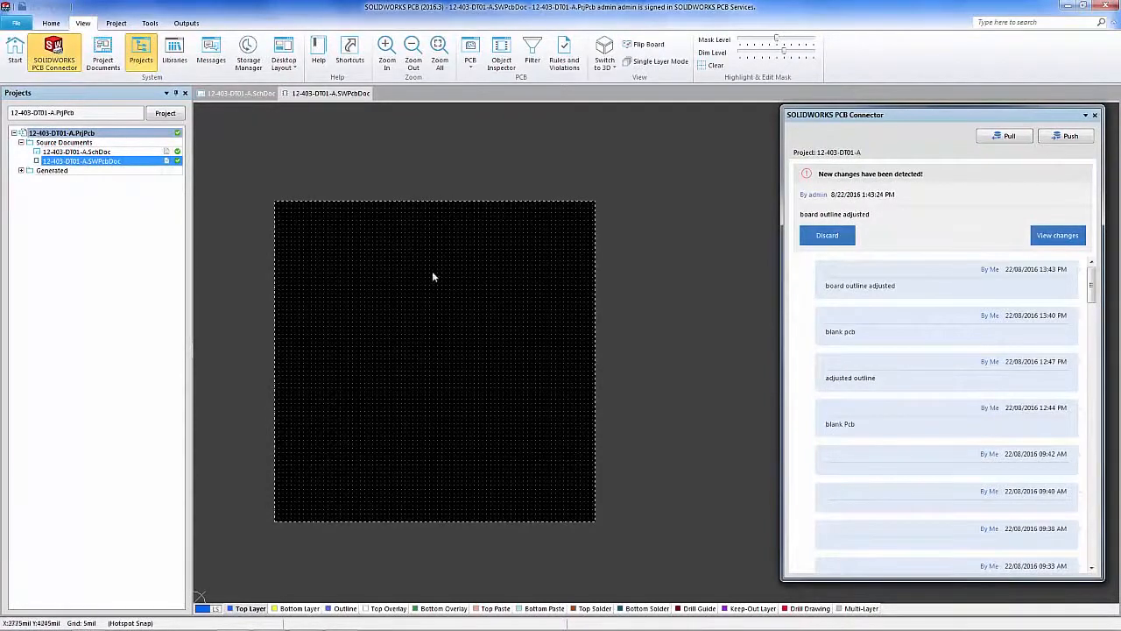
mouse_move(891, 219)
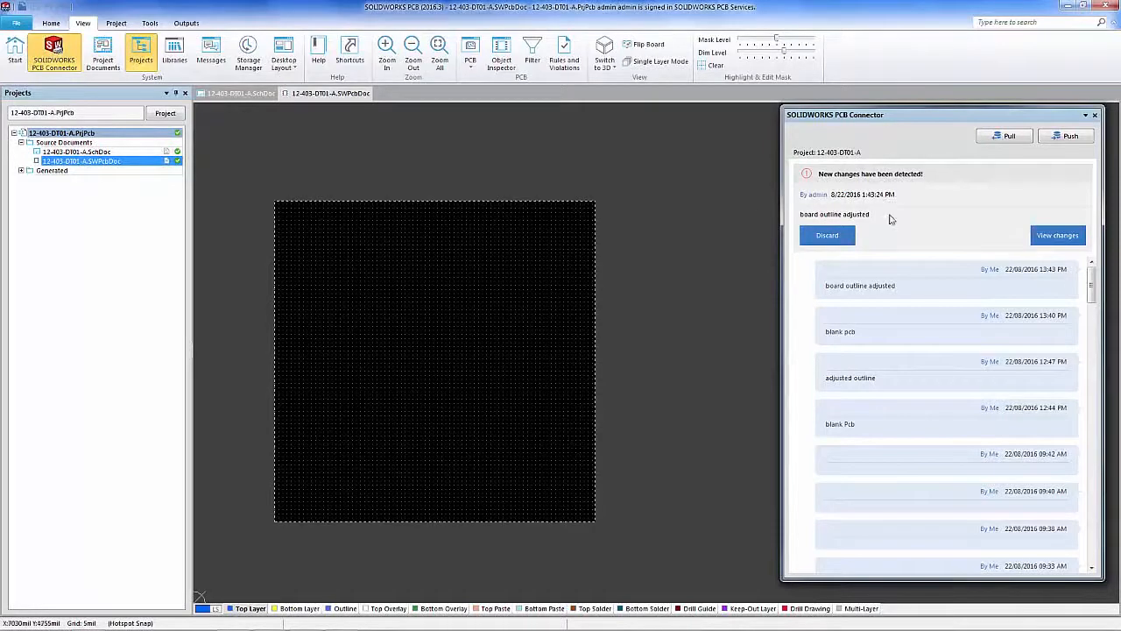
click(1057, 235)
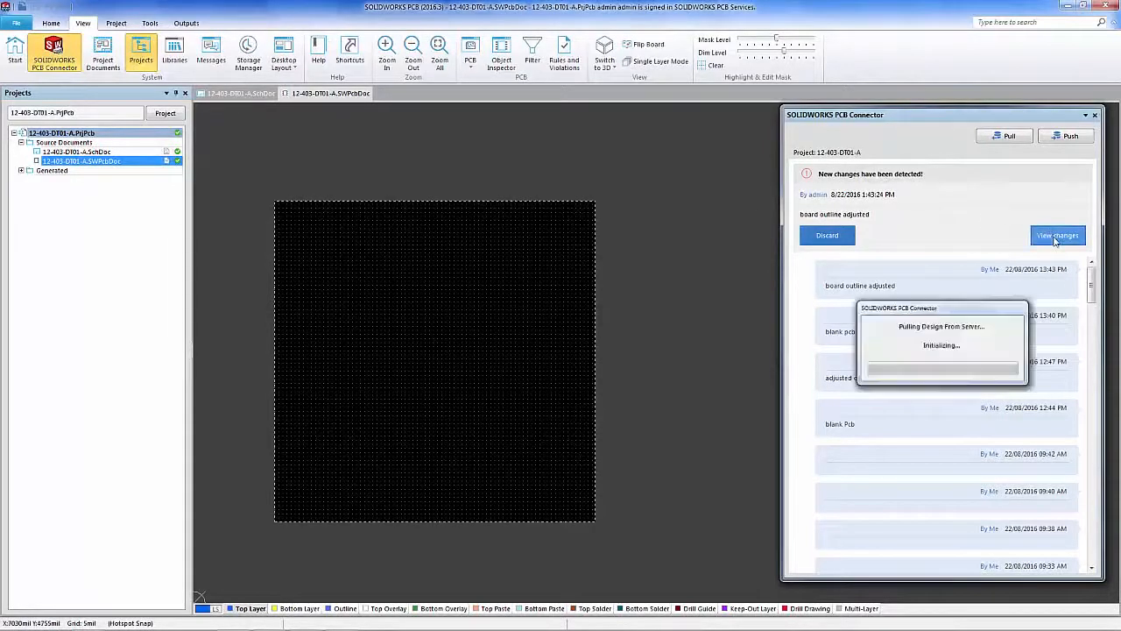
click(1056, 235)
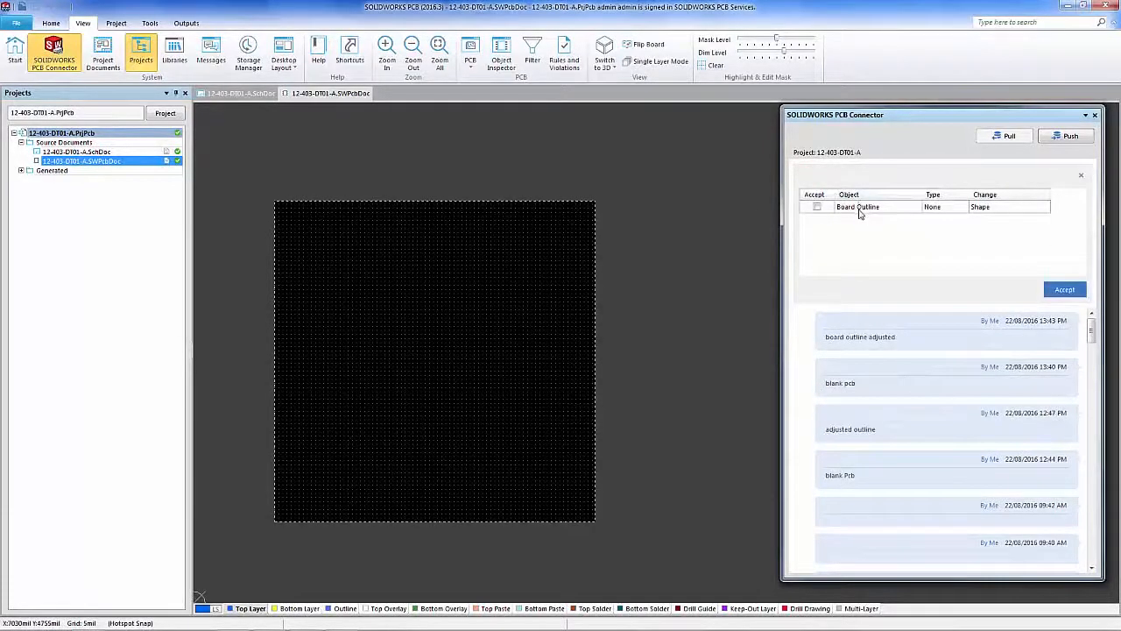
click(857, 206)
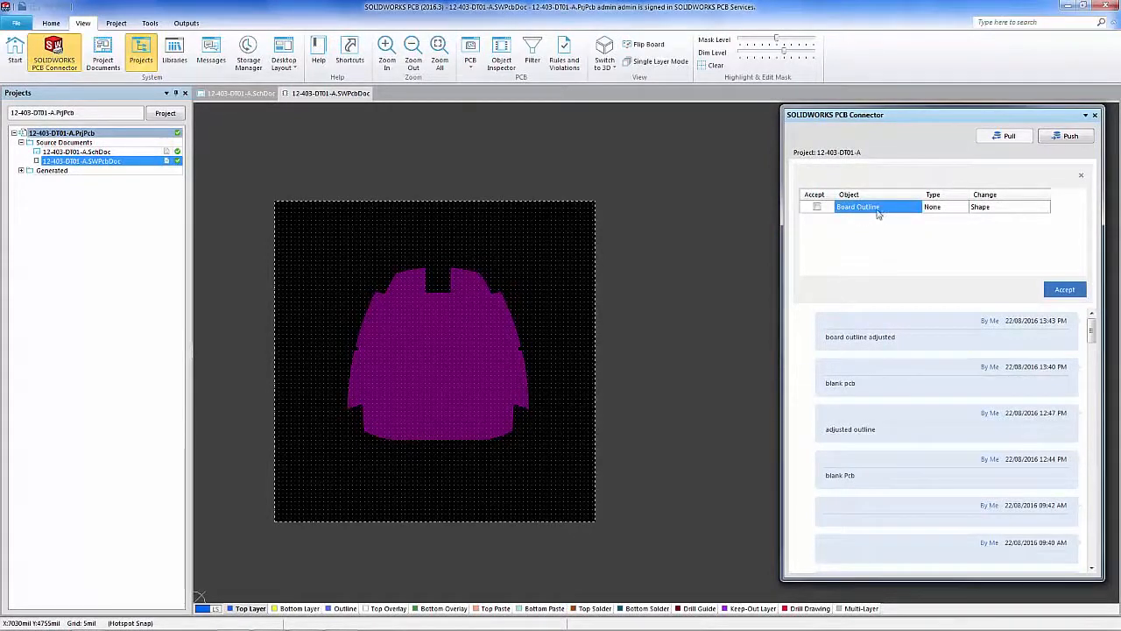
click(816, 207)
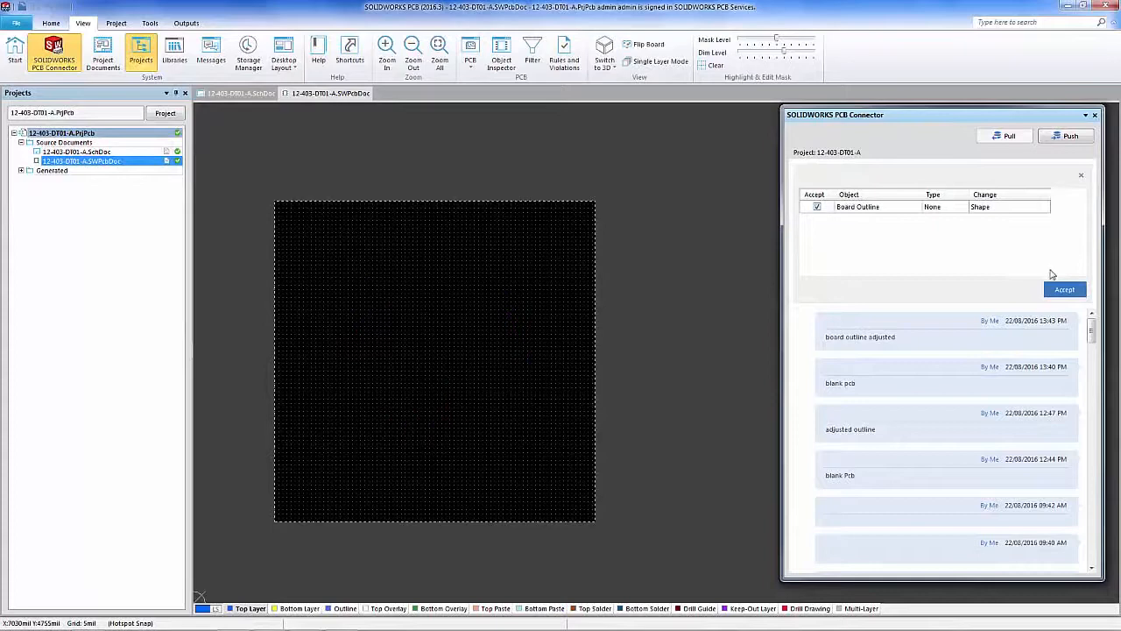
click(1064, 289)
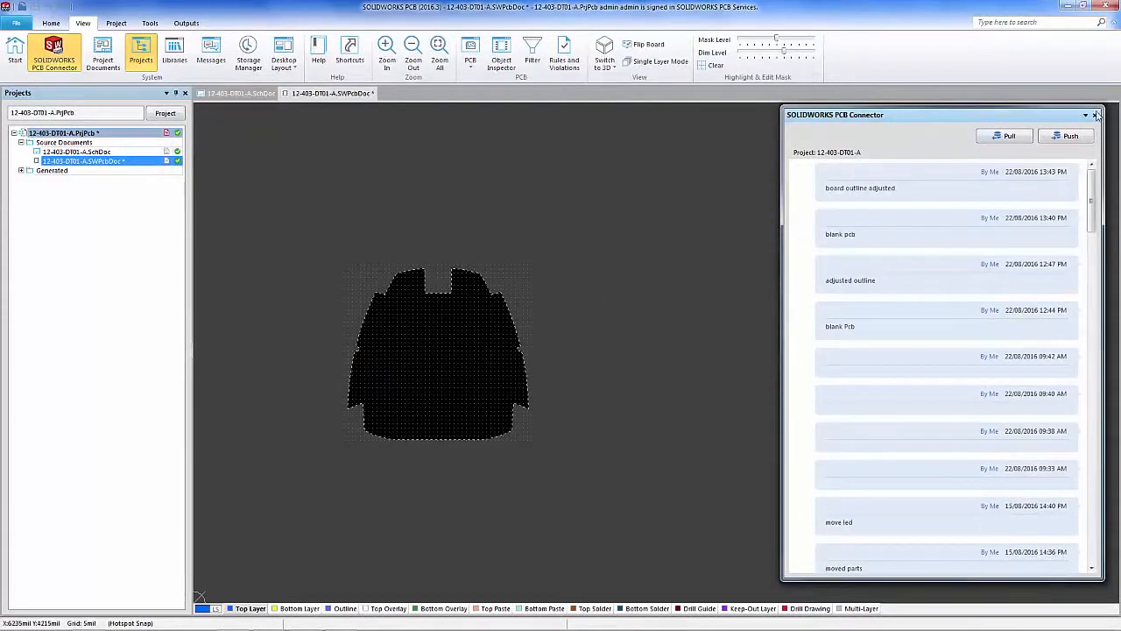
click(1096, 115)
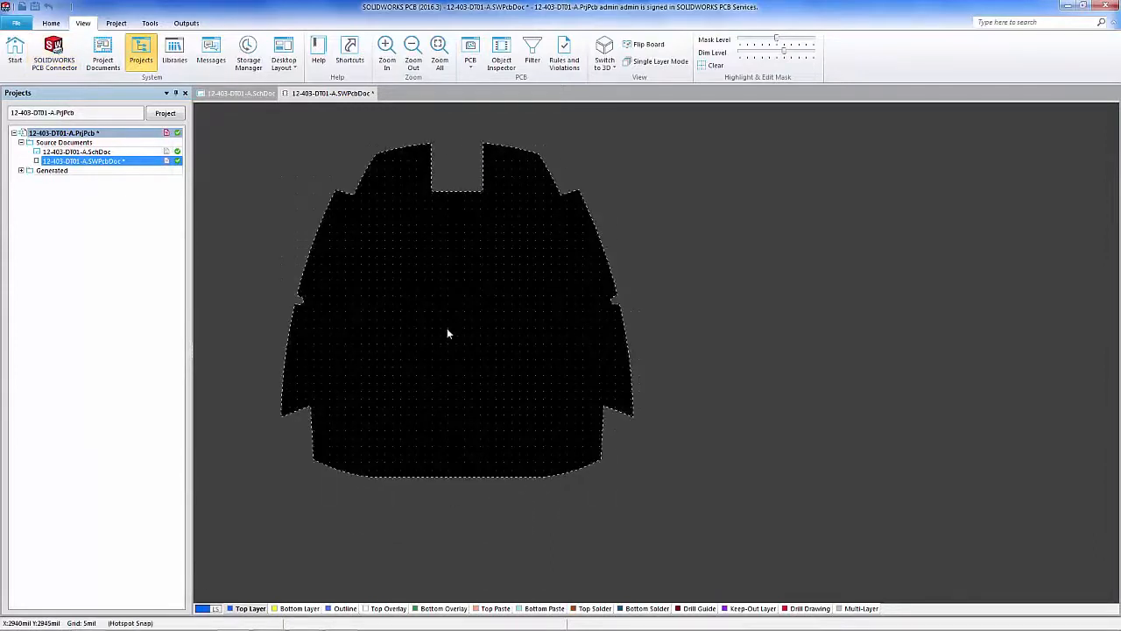
mouse_move(407, 203)
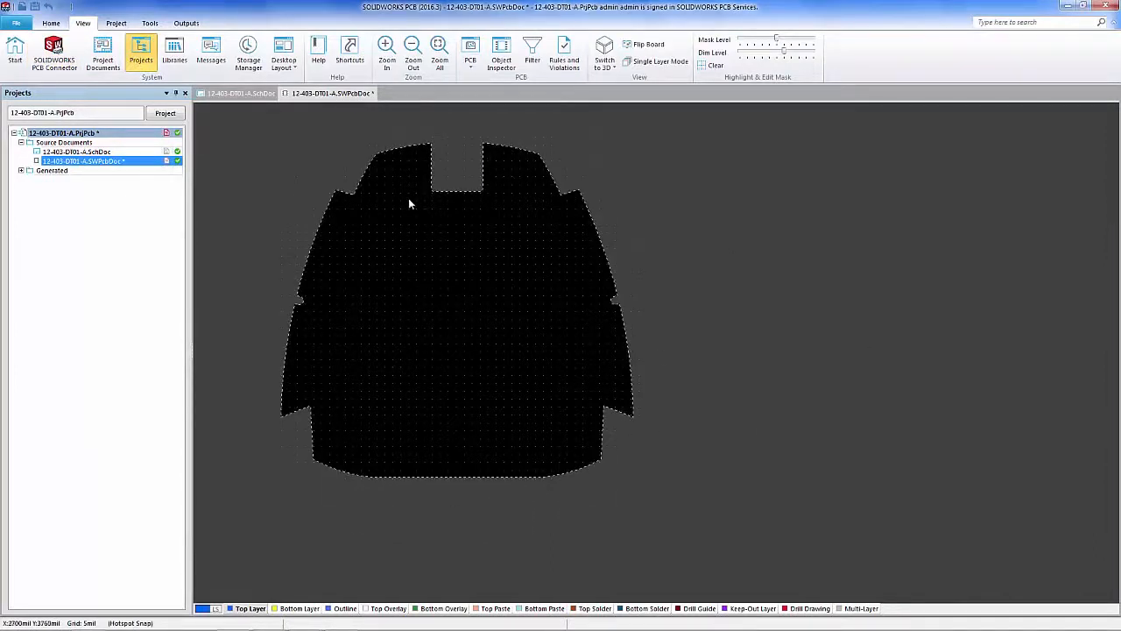
mouse_move(436, 293)
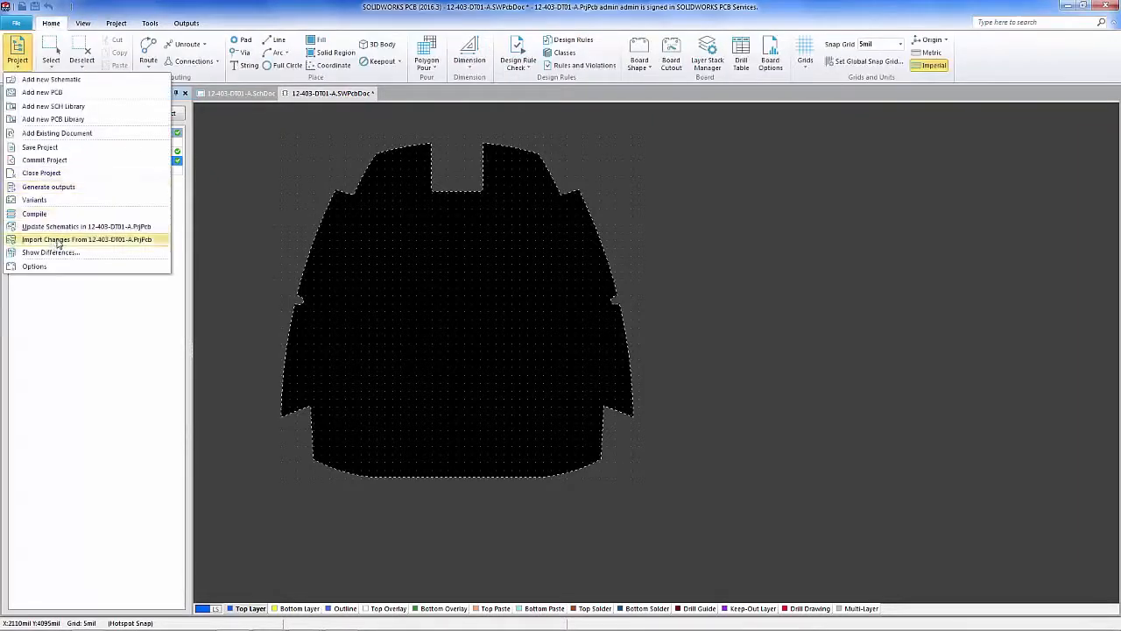
Import and execute changes from 12-403-DT01-A.PrjPcb, adding CN2, LED1, LED2 and SDCARD.
click(86, 239)
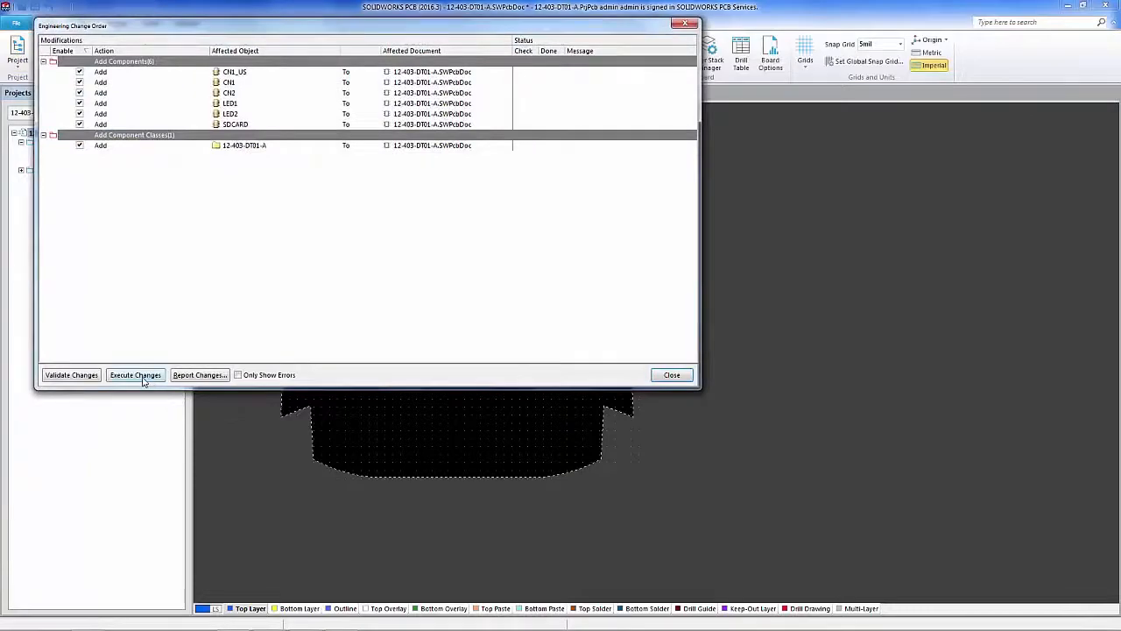
click(135, 374)
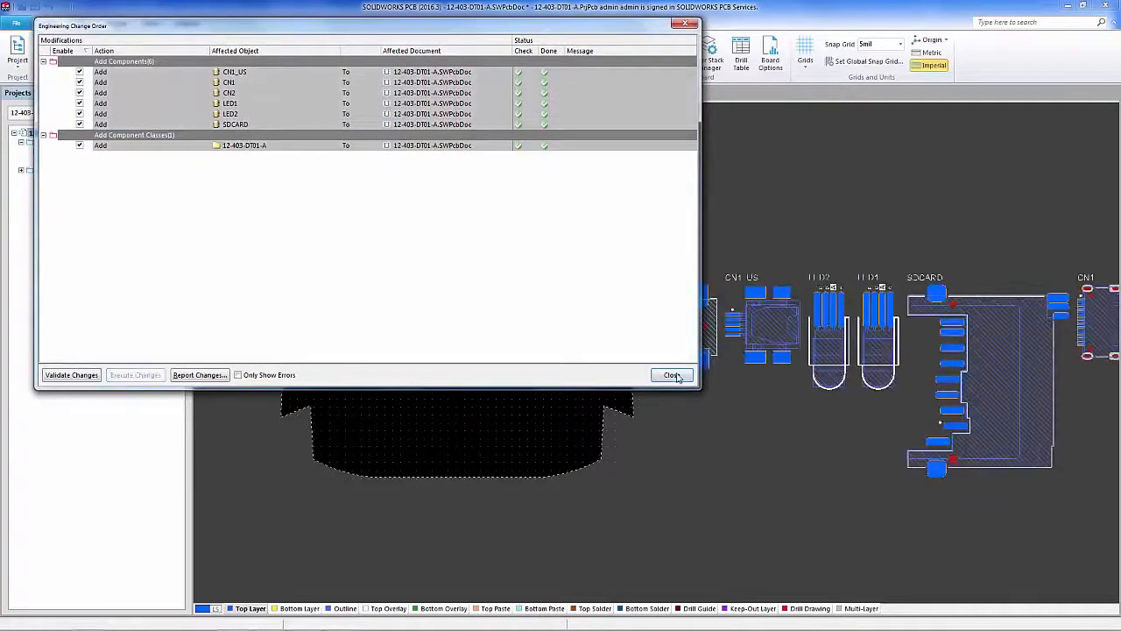
click(671, 375)
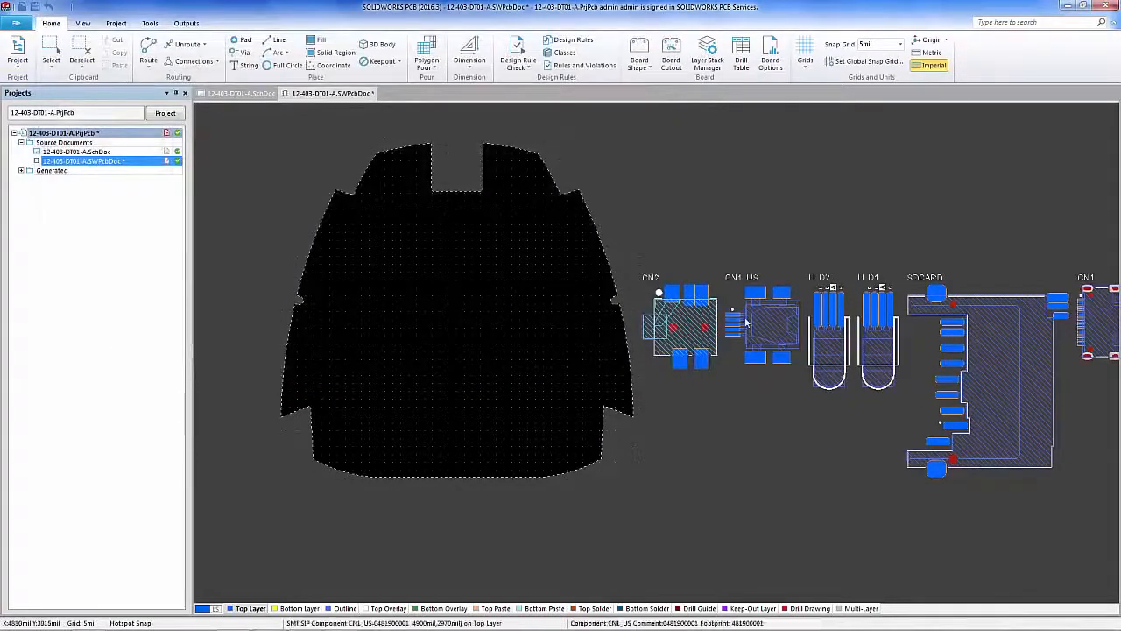
Place CN1_US in the top notch, CN2 at the lower right, and the SD socket mid-board.
drag(766, 329, 543, 236)
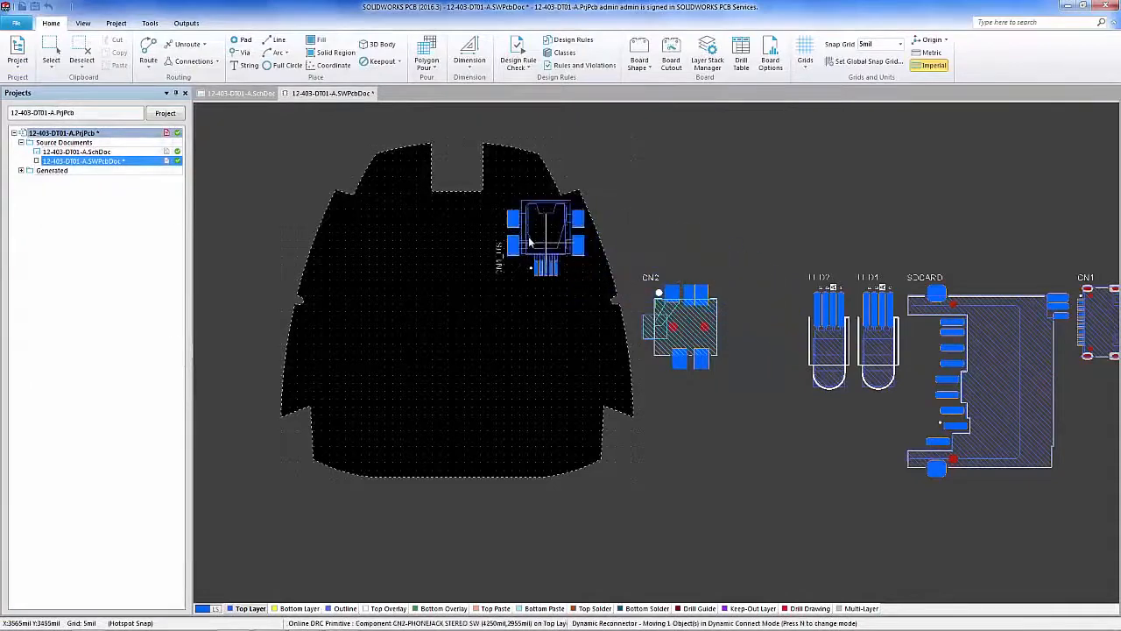
drag(543, 236, 455, 175)
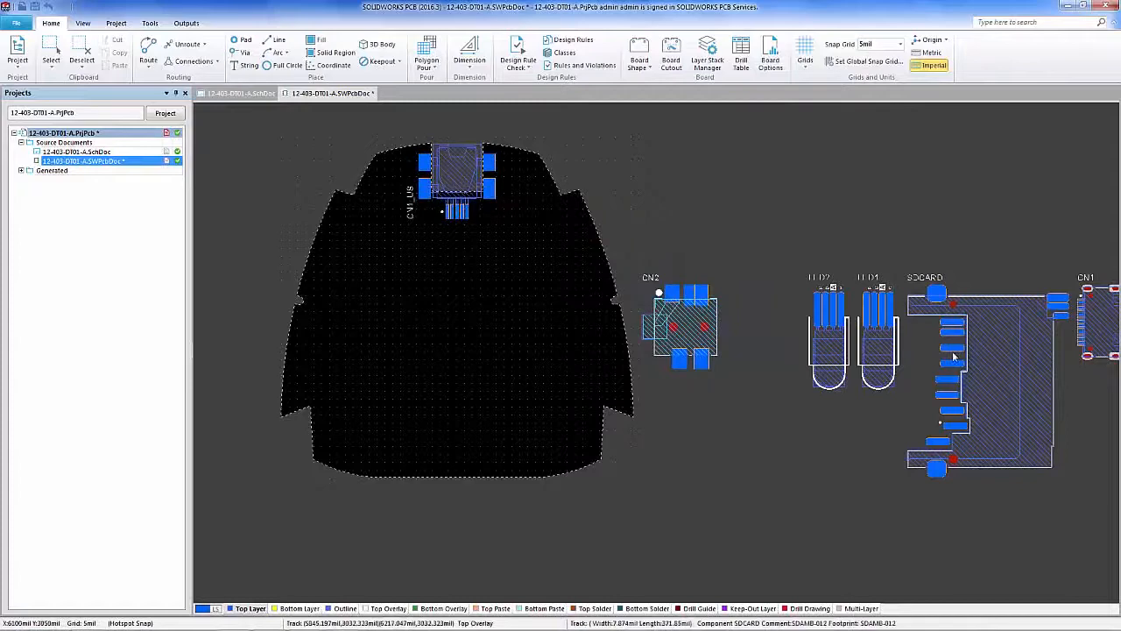
drag(688, 328, 539, 360)
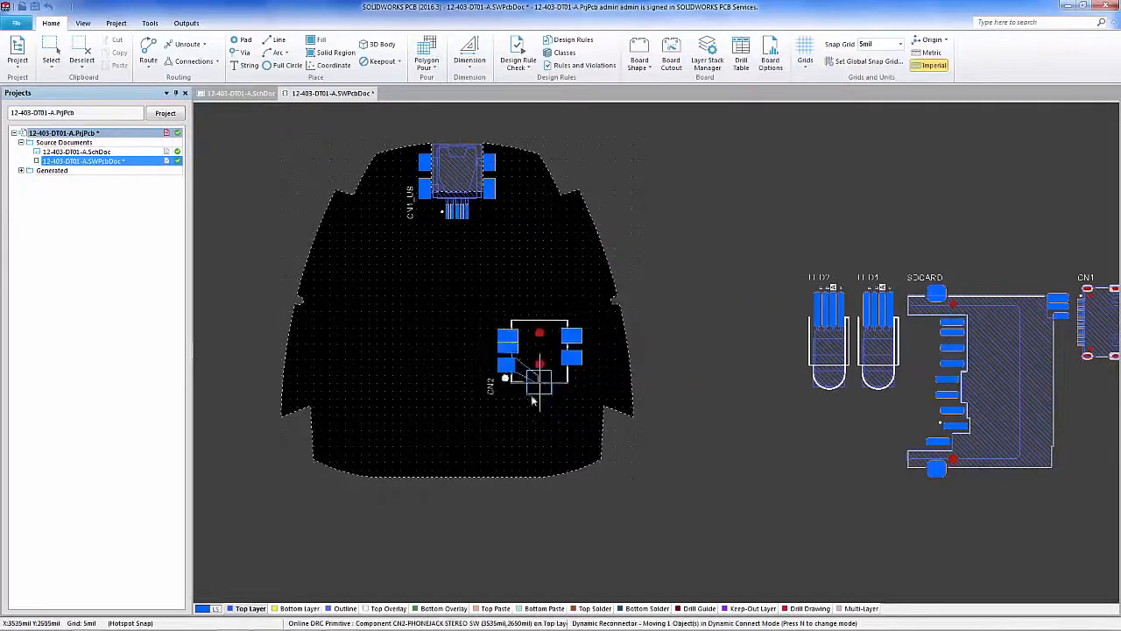
drag(538, 350, 538, 429)
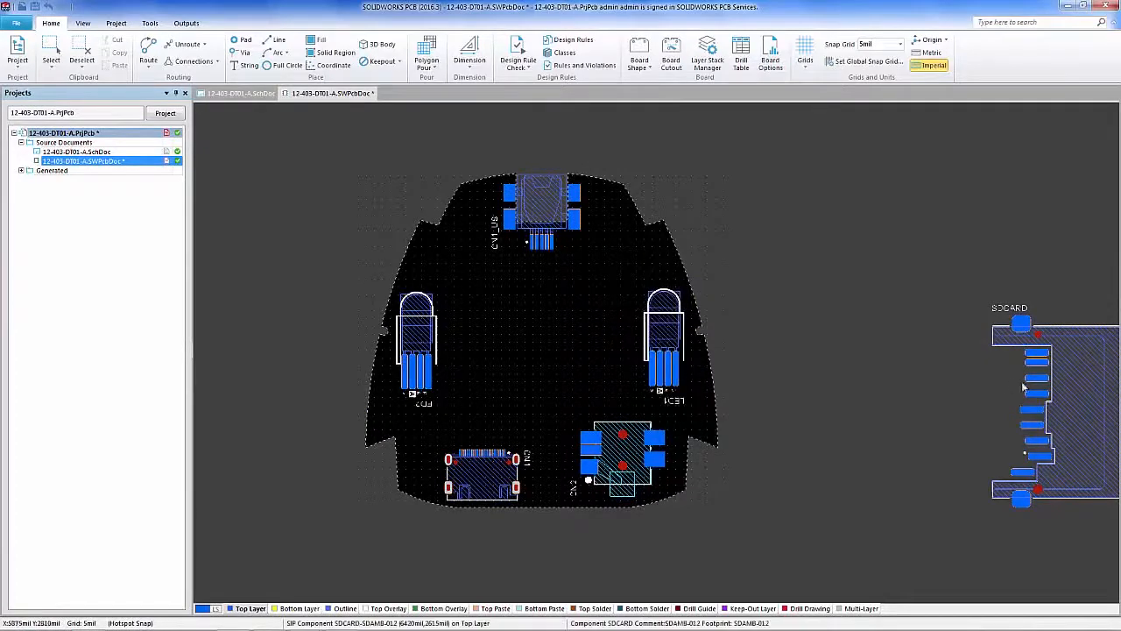
drag(1025, 412, 539, 342)
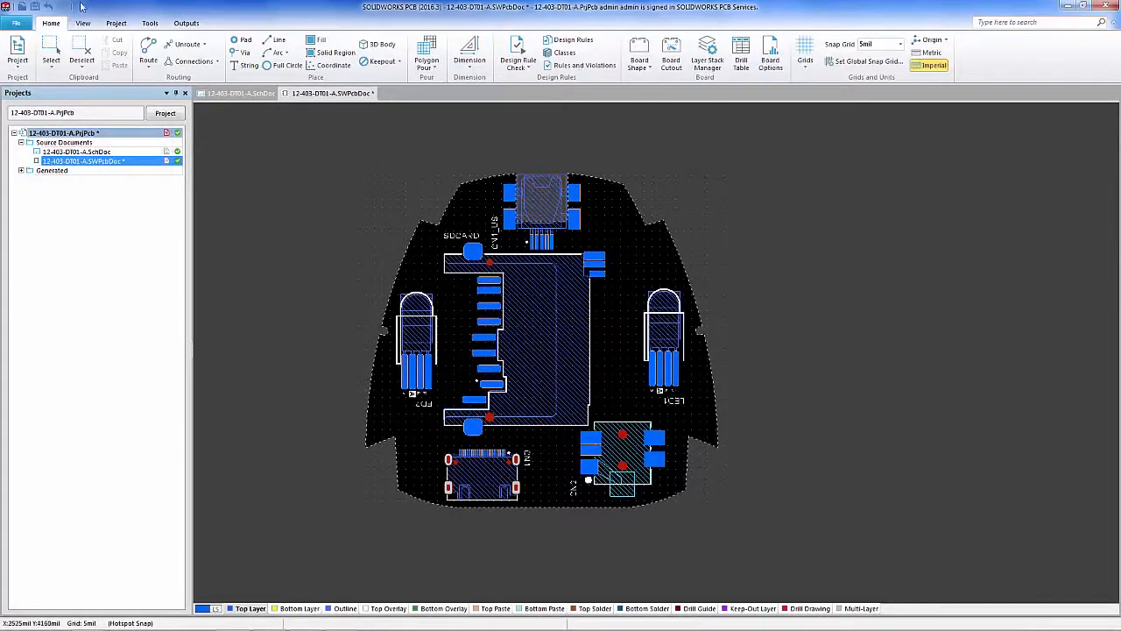
click(82, 22)
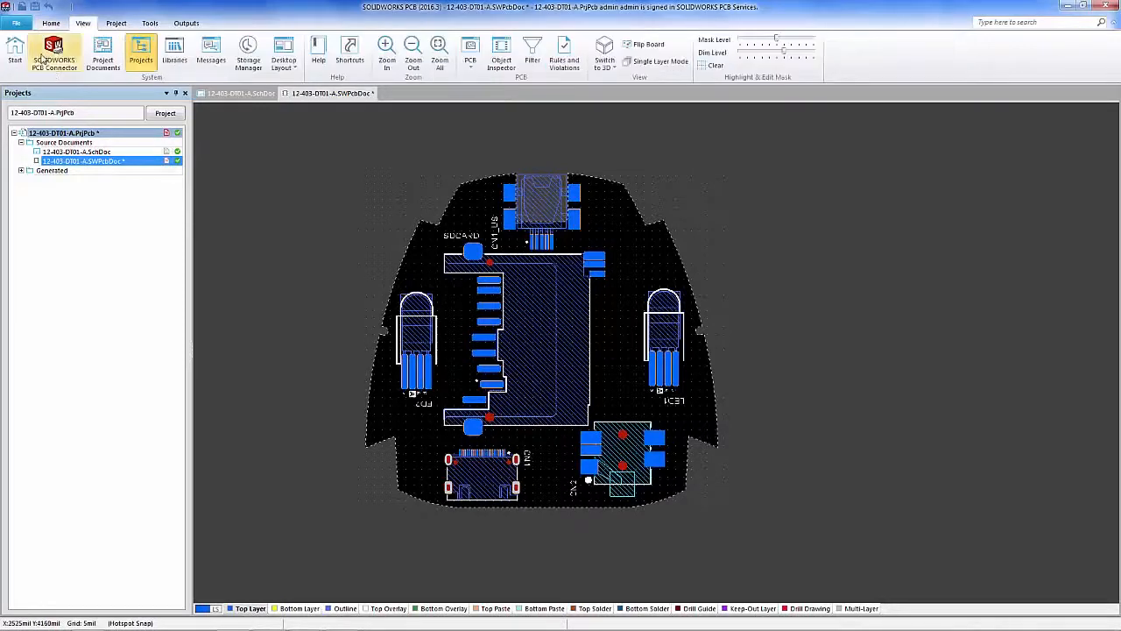
Push the populated layout with the comment 'parts added' and close the connector history.
click(53, 53)
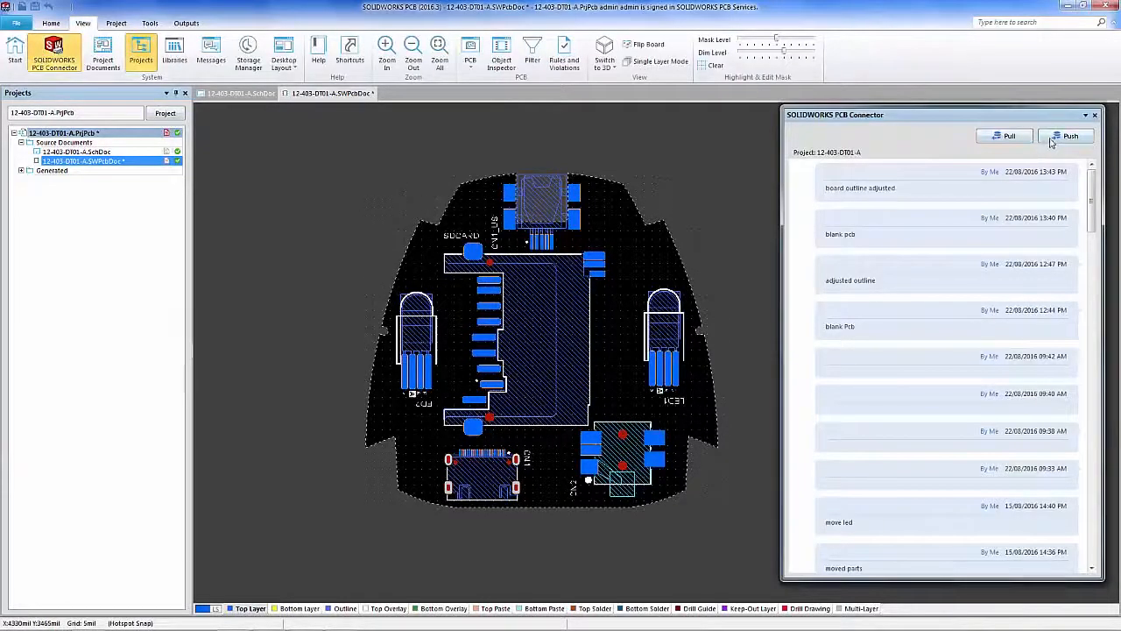
click(1066, 136)
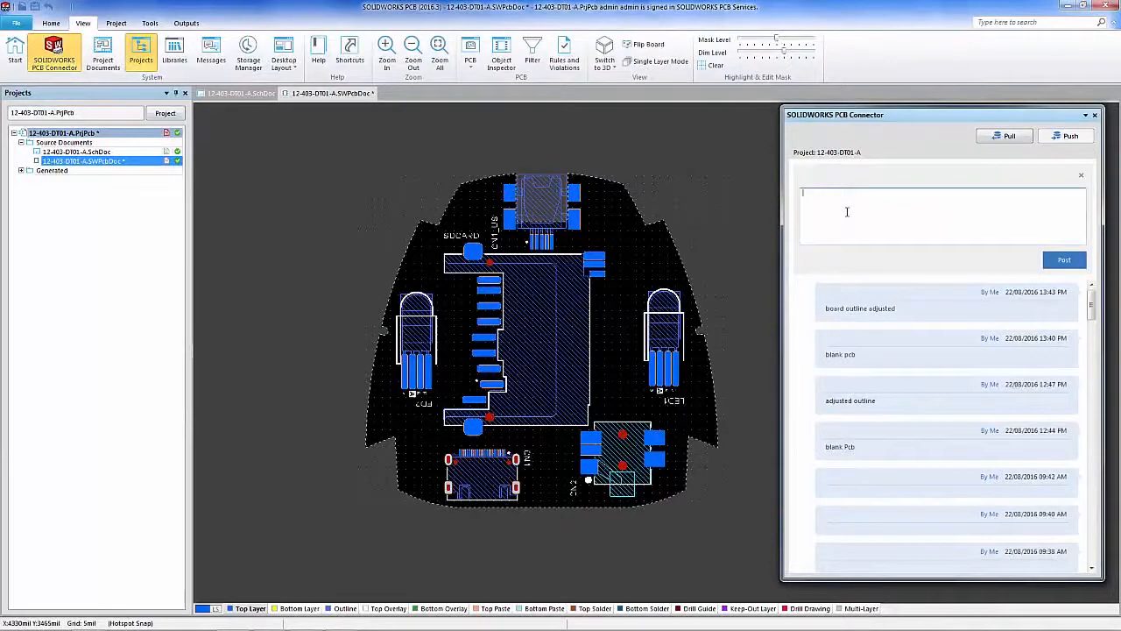
text(parts)
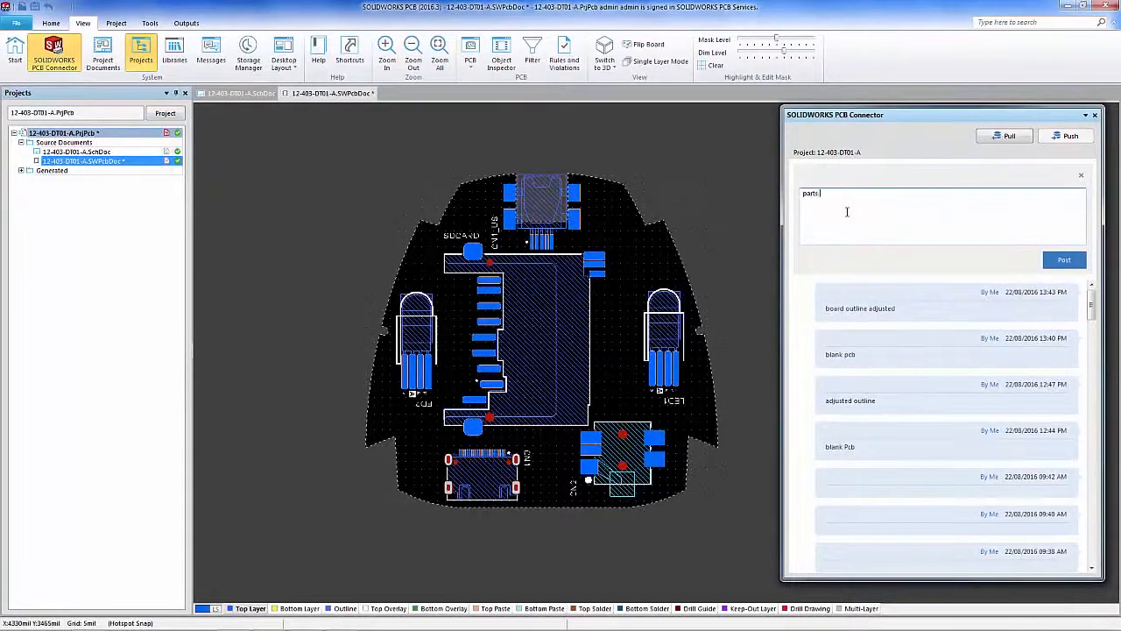
text(added)
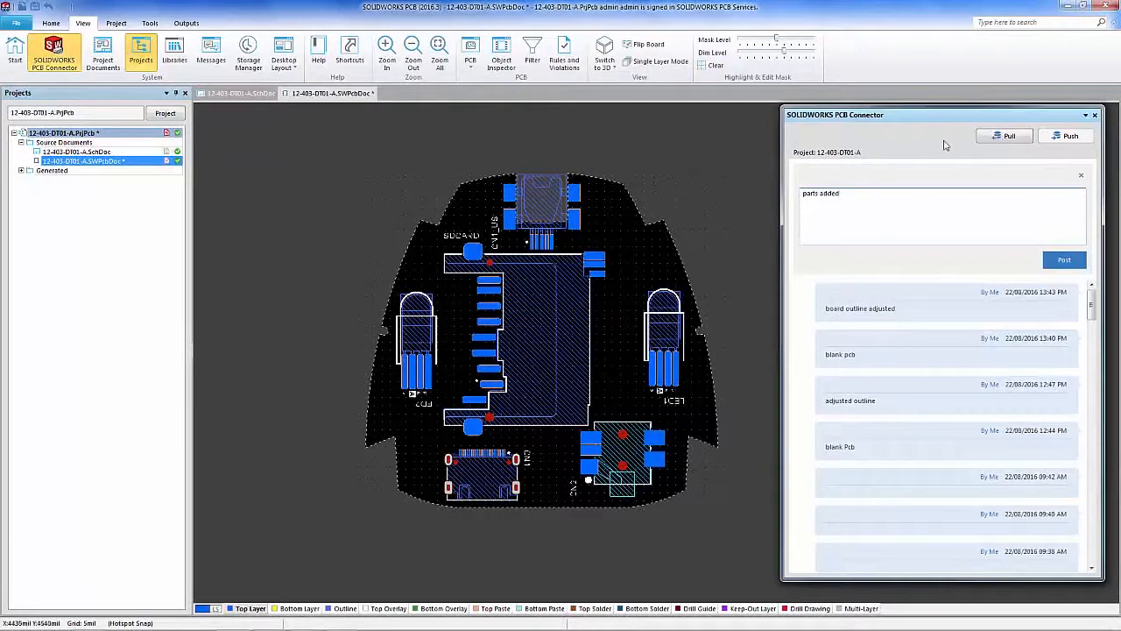
click(1065, 260)
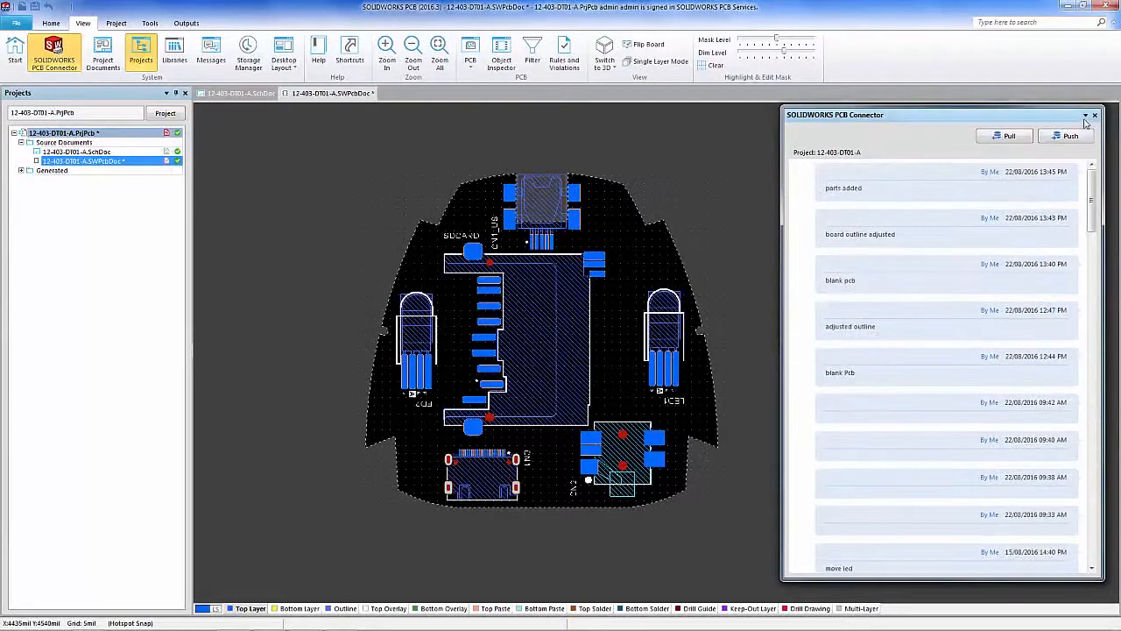
click(1094, 115)
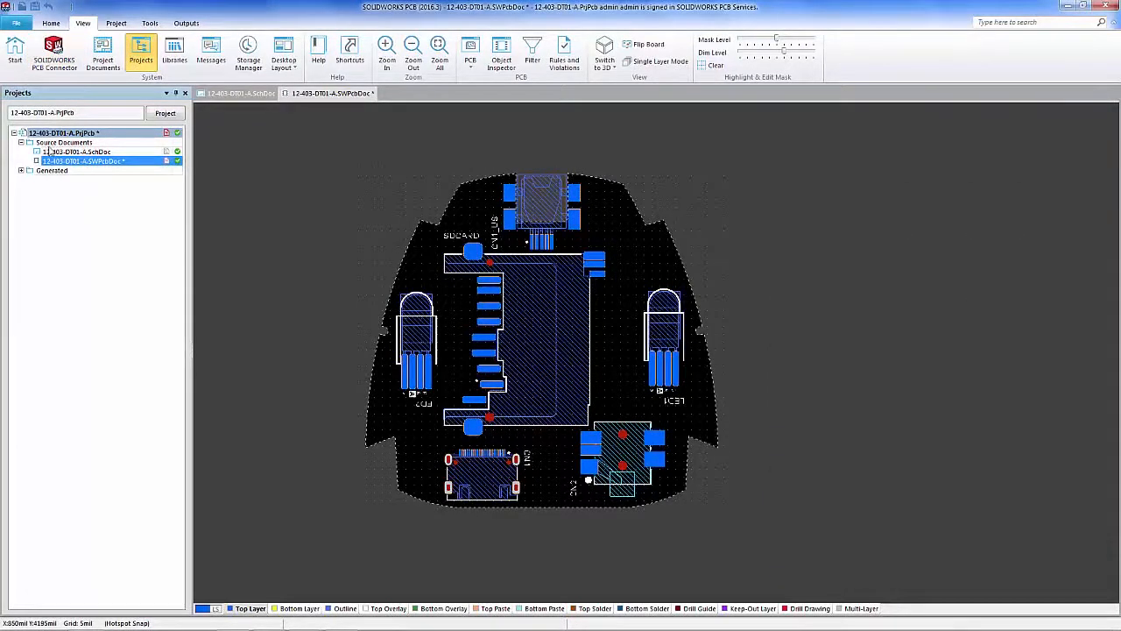
click(237, 93)
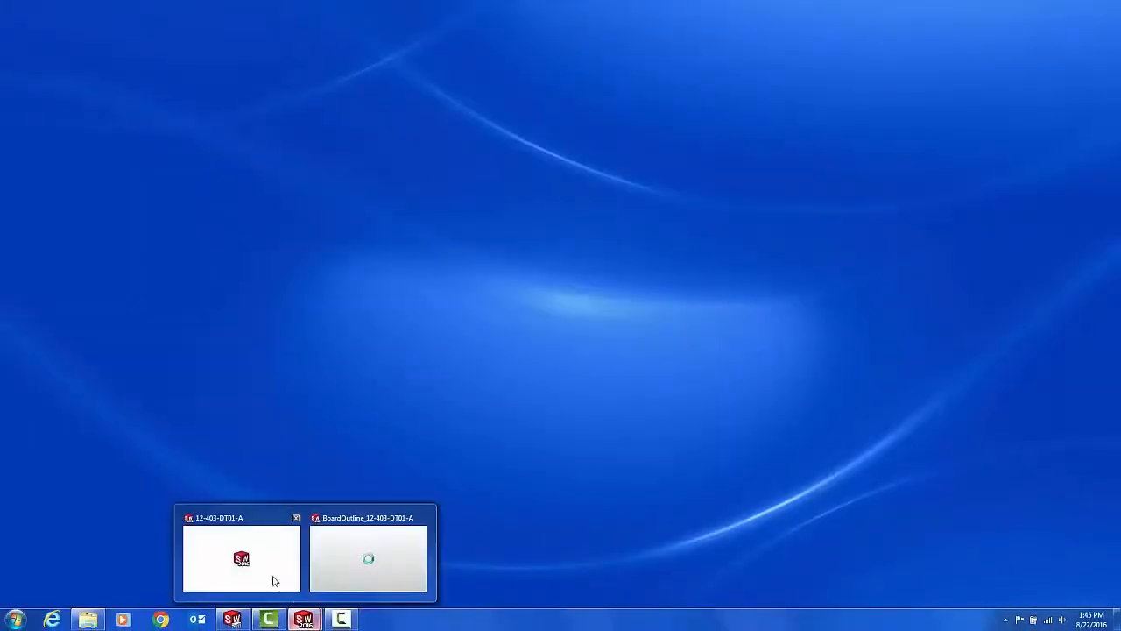
In the housing assembly, review incoming PCB changes, include CN1_US, and accept them.
click(241, 558)
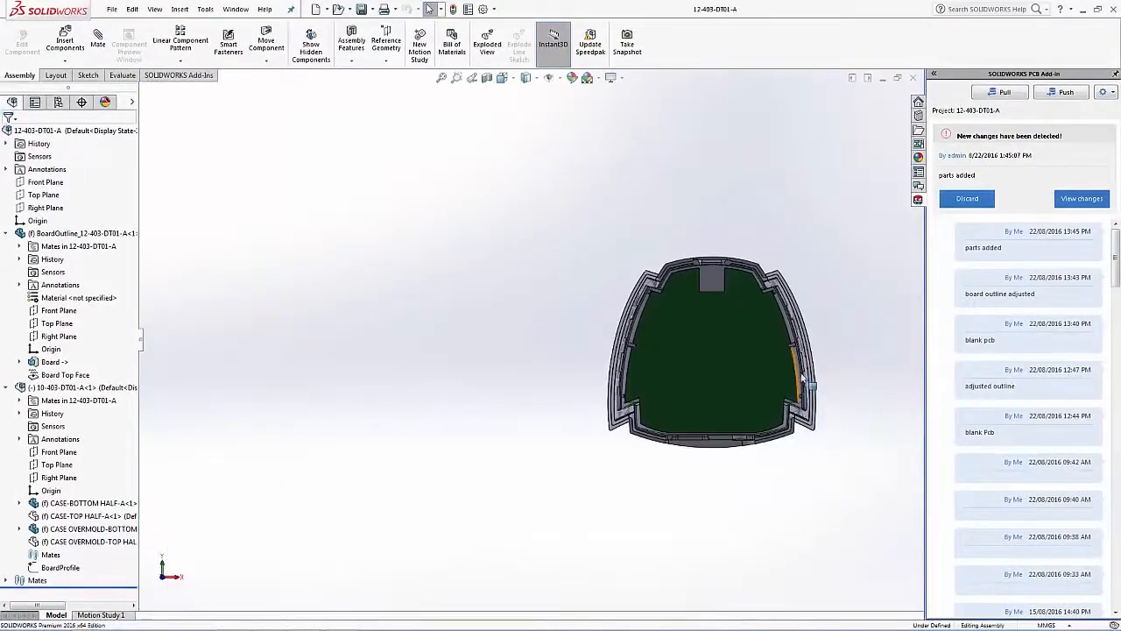
mouse_move(887, 318)
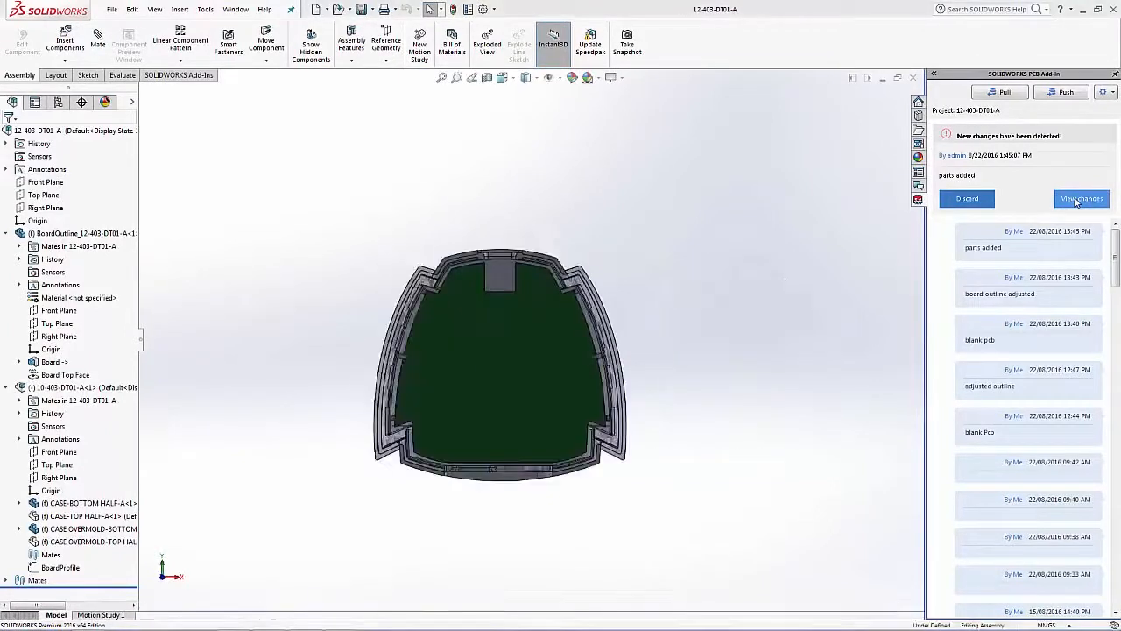
click(1081, 199)
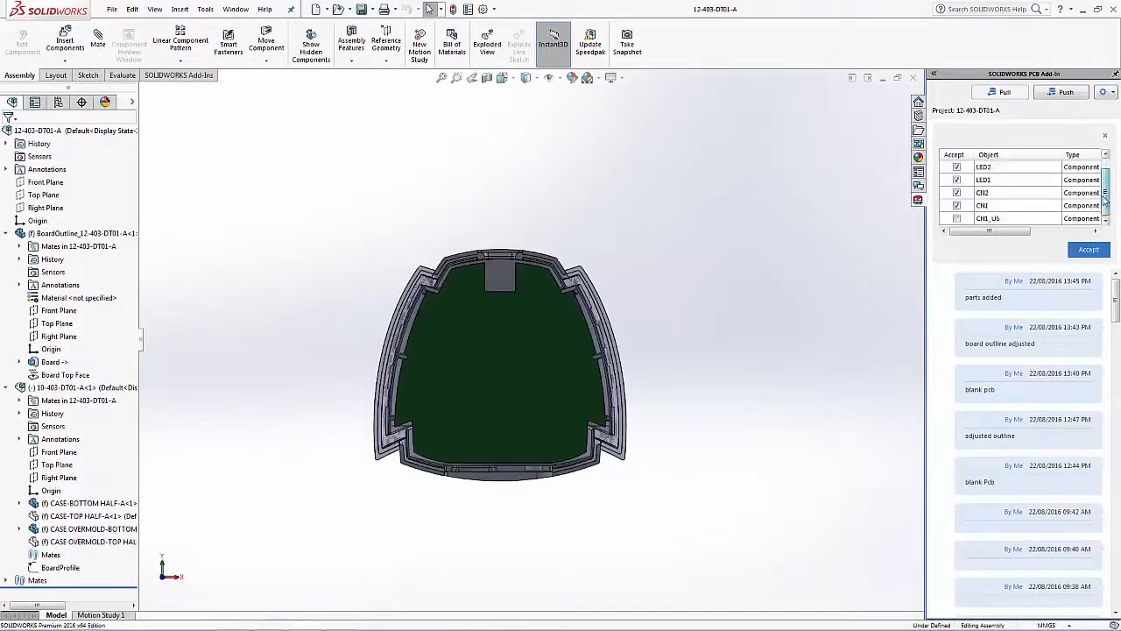
click(957, 218)
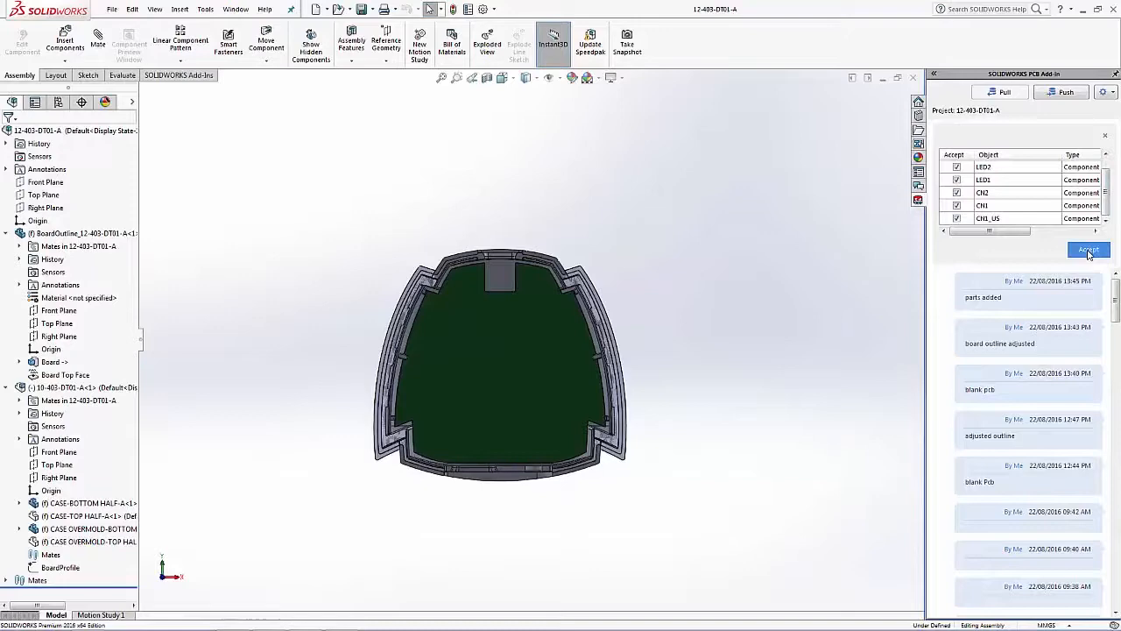
click(1088, 250)
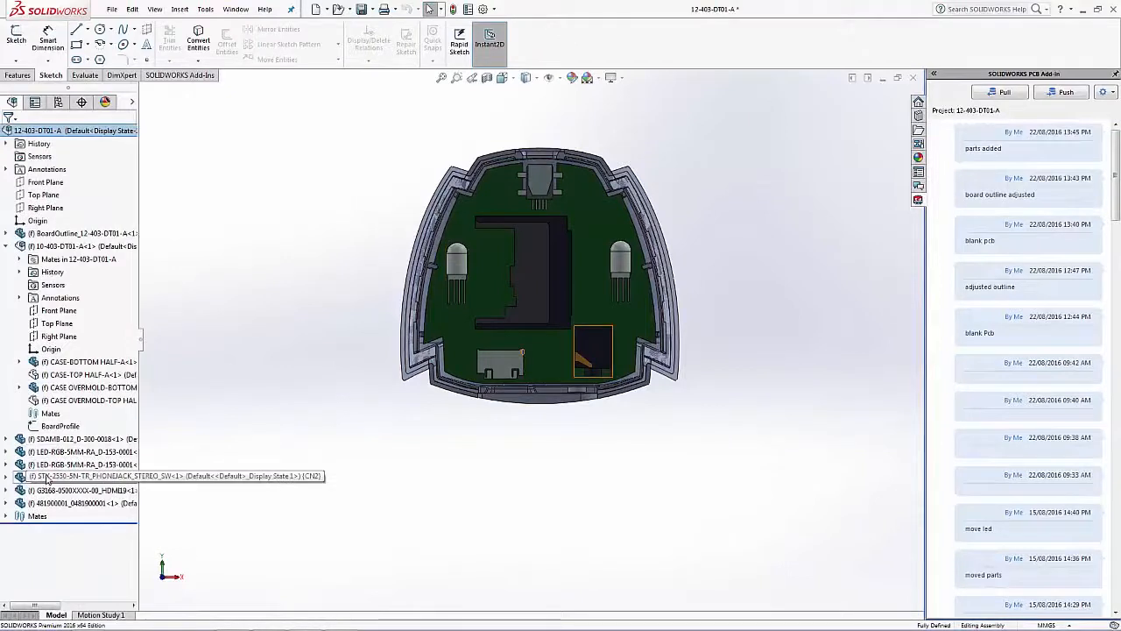
Select phone jack CN2 in the FeatureManager tree and grab it in the graphics area to reposition.
right_click(48, 475)
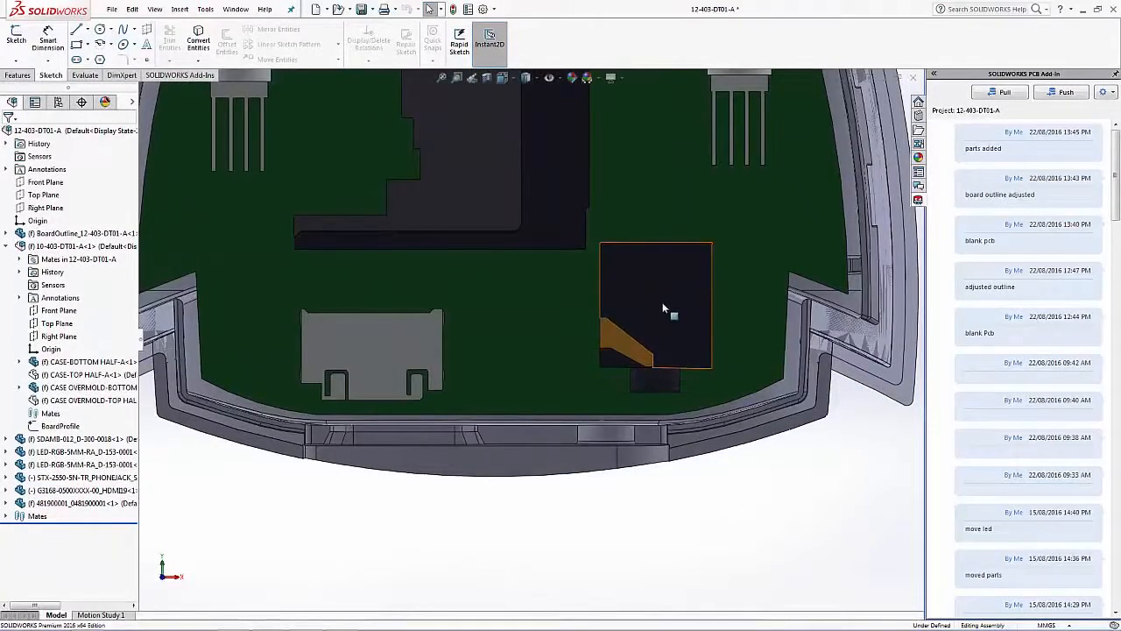
click(656, 306)
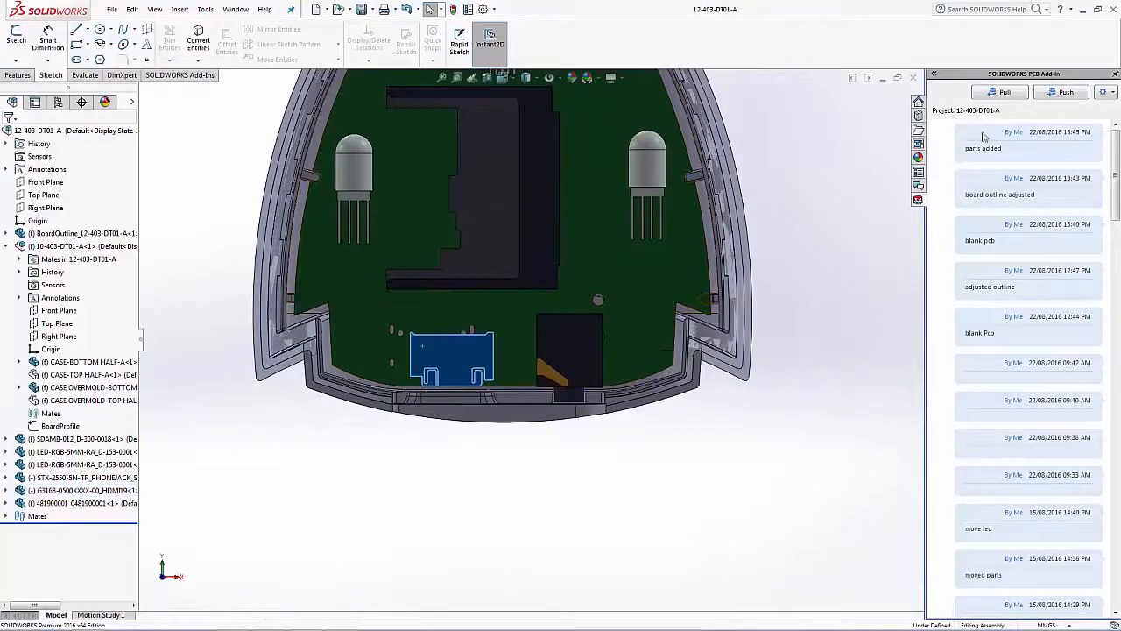
mouse_move(1060, 92)
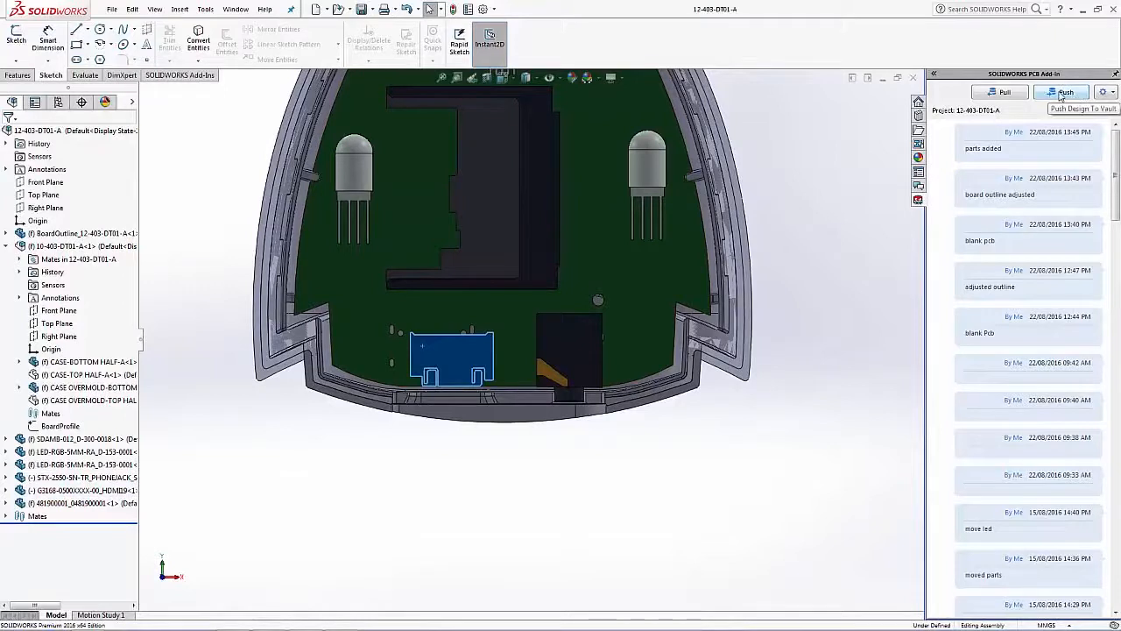
Push the moved connectors from the PCB Add-in with the comment 'parts moved'.
click(1066, 92)
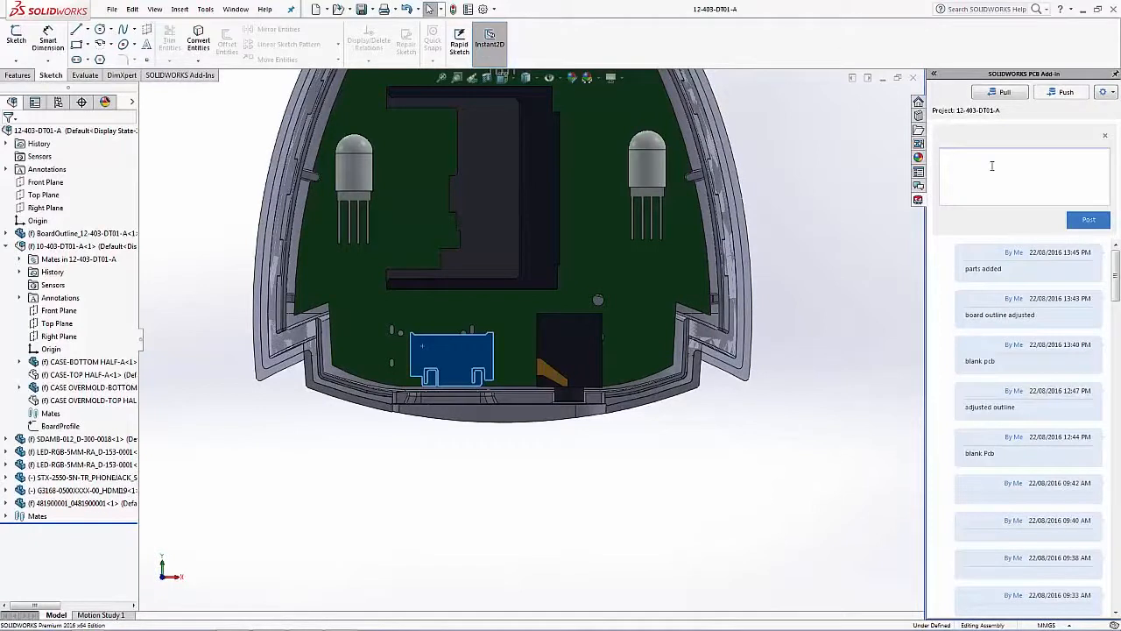
text(parts moved)
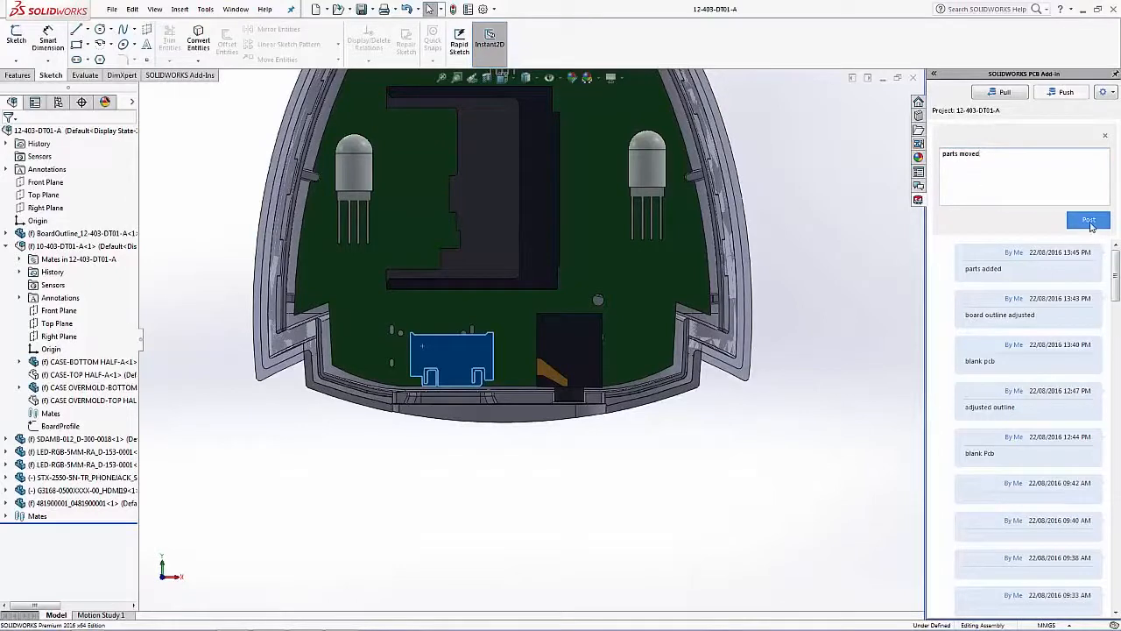
click(1088, 220)
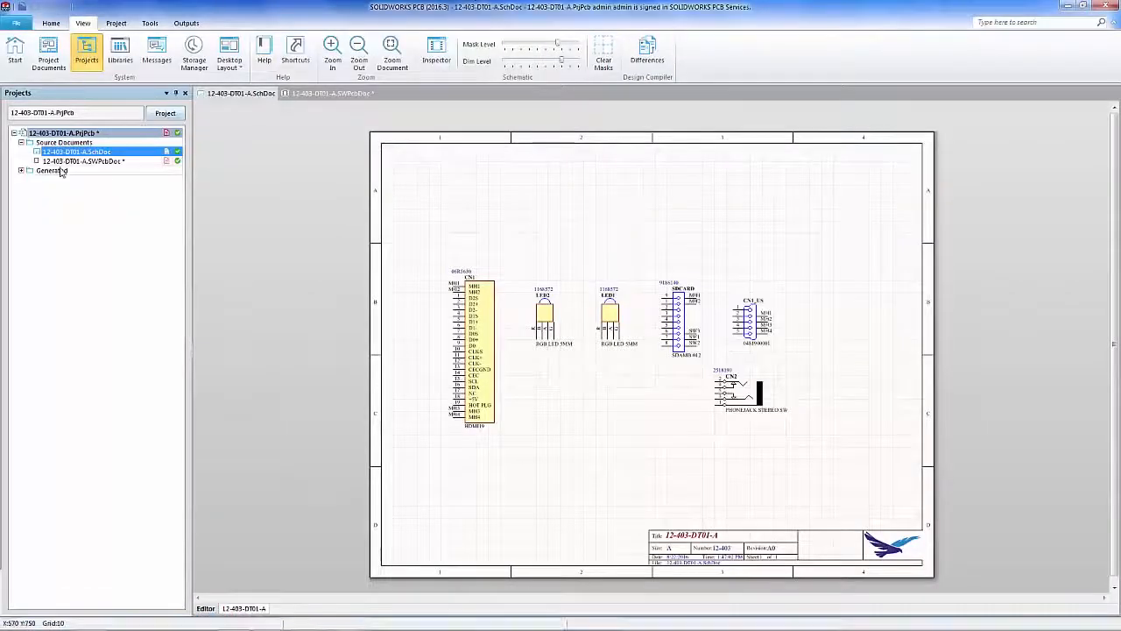
Open the SWPcbDoc layout and show its SOLIDWORKS PCB Connector history.
double_click(83, 161)
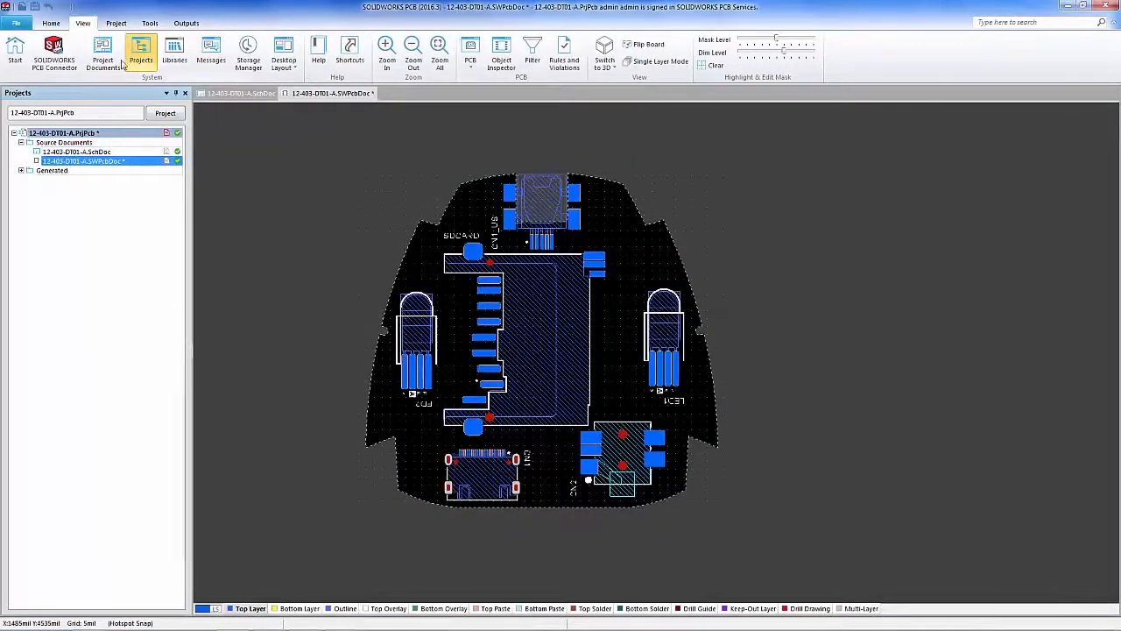
click(53, 52)
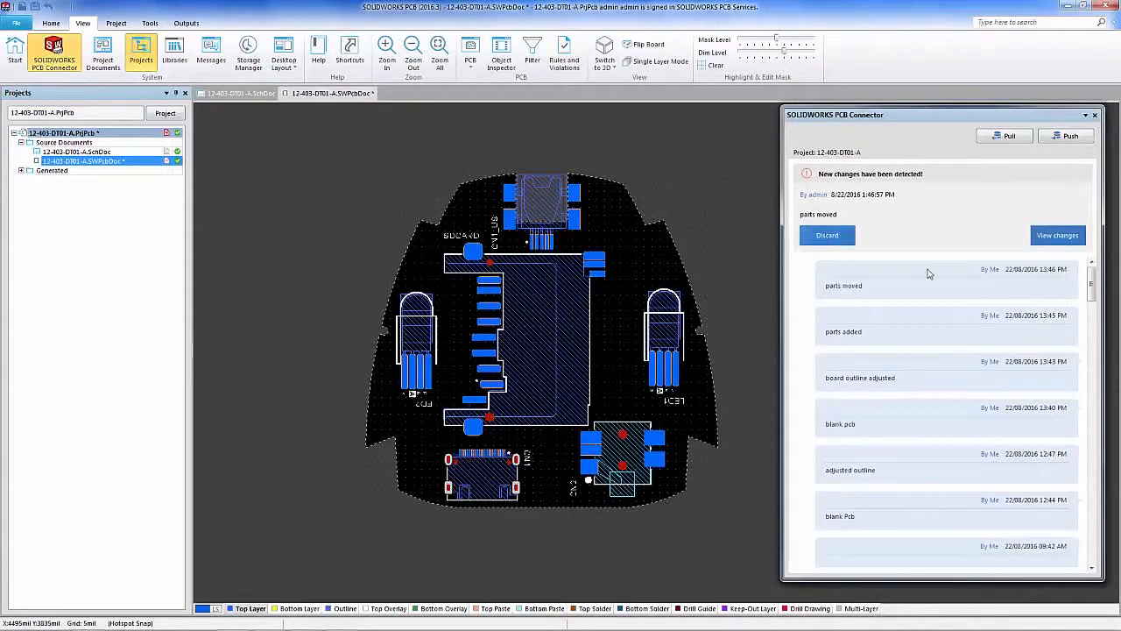
Preview CN2 and CN1's moved positions, accept both placement changes, and close the panel.
click(1057, 235)
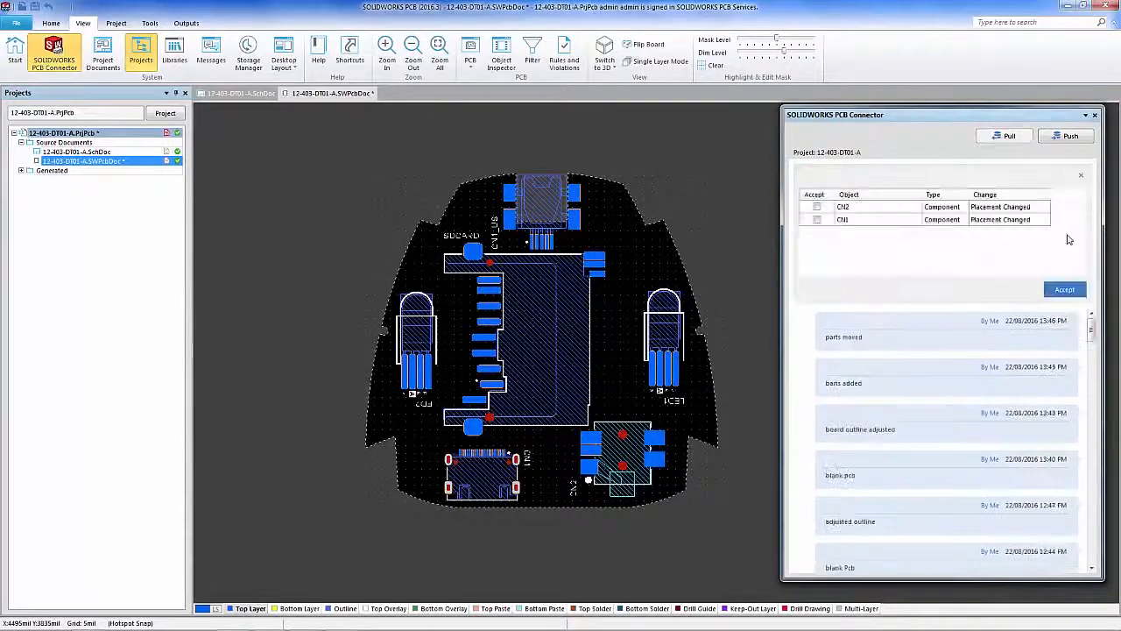
click(867, 207)
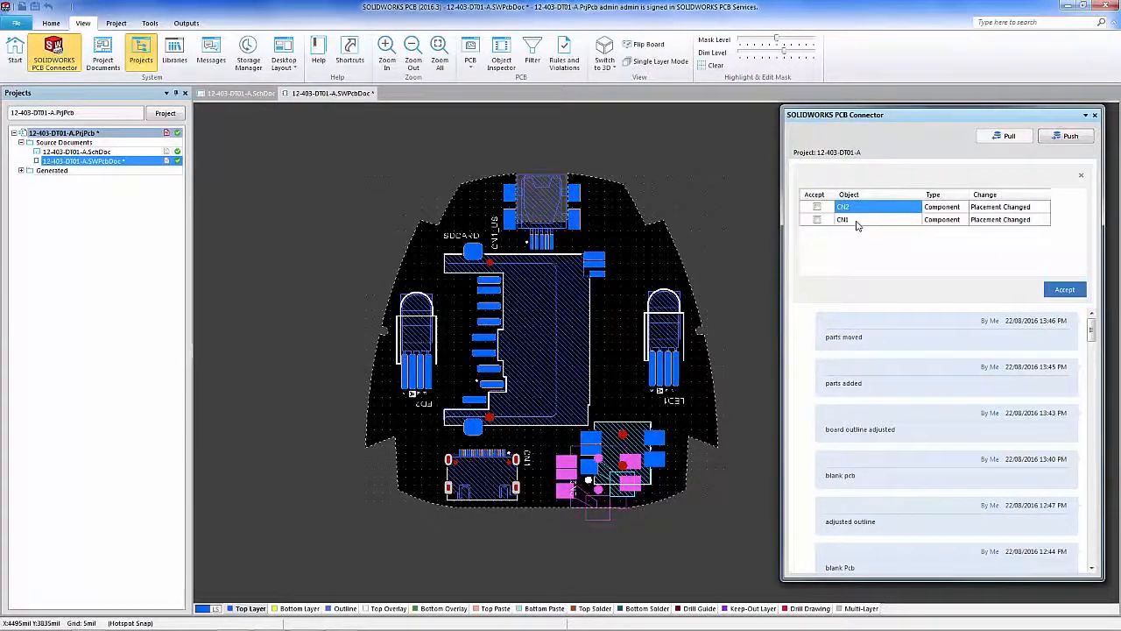
click(842, 219)
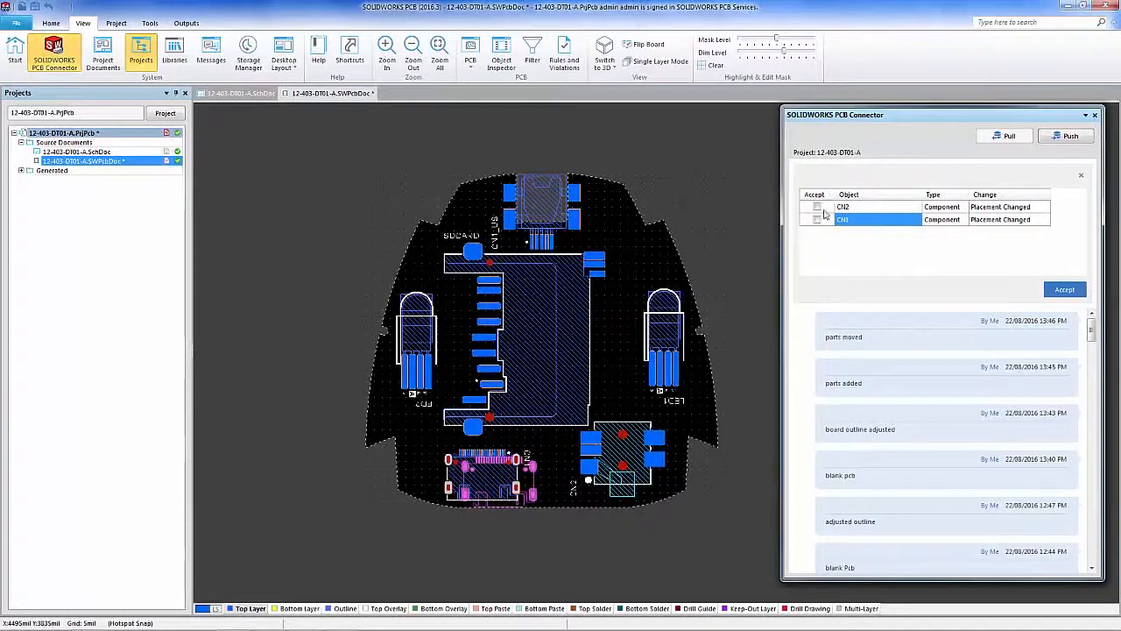
click(817, 207)
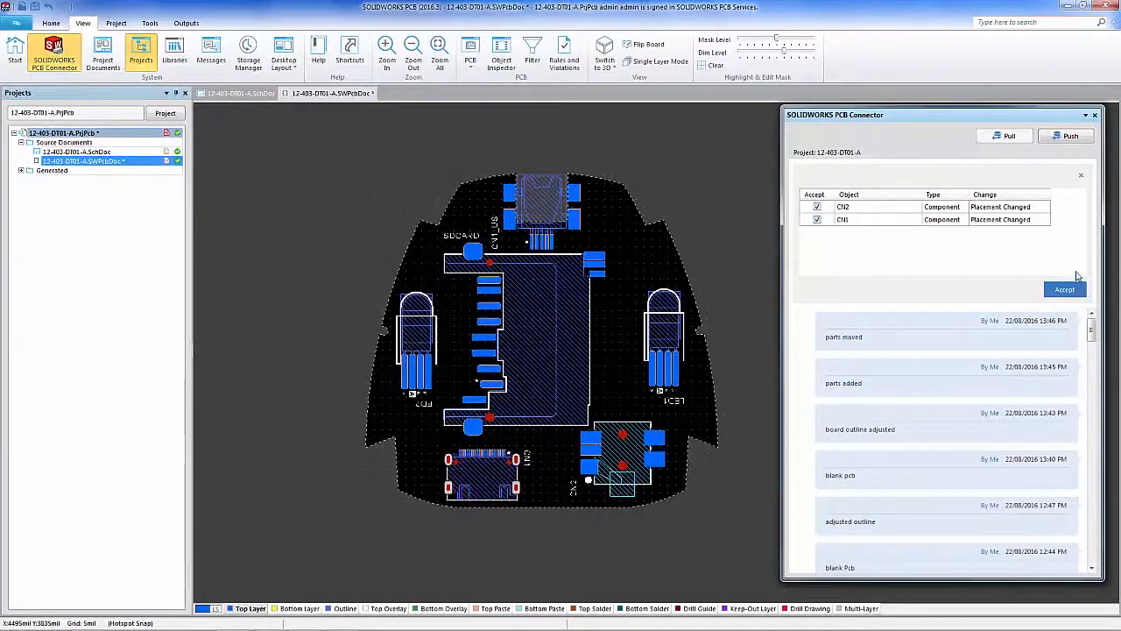
click(1064, 289)
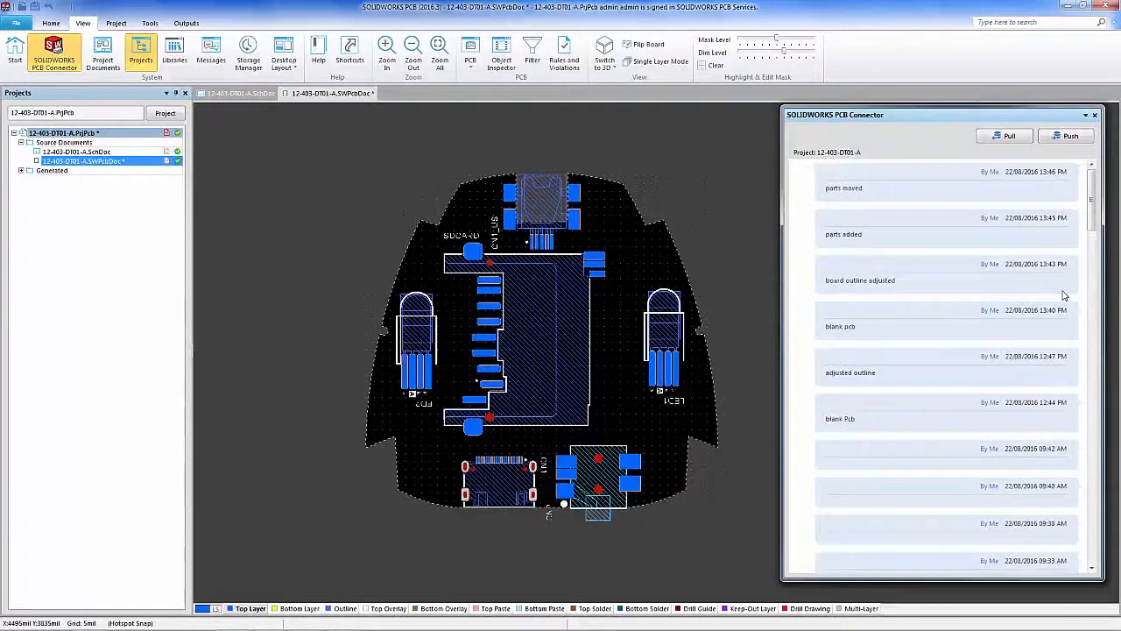
click(1094, 115)
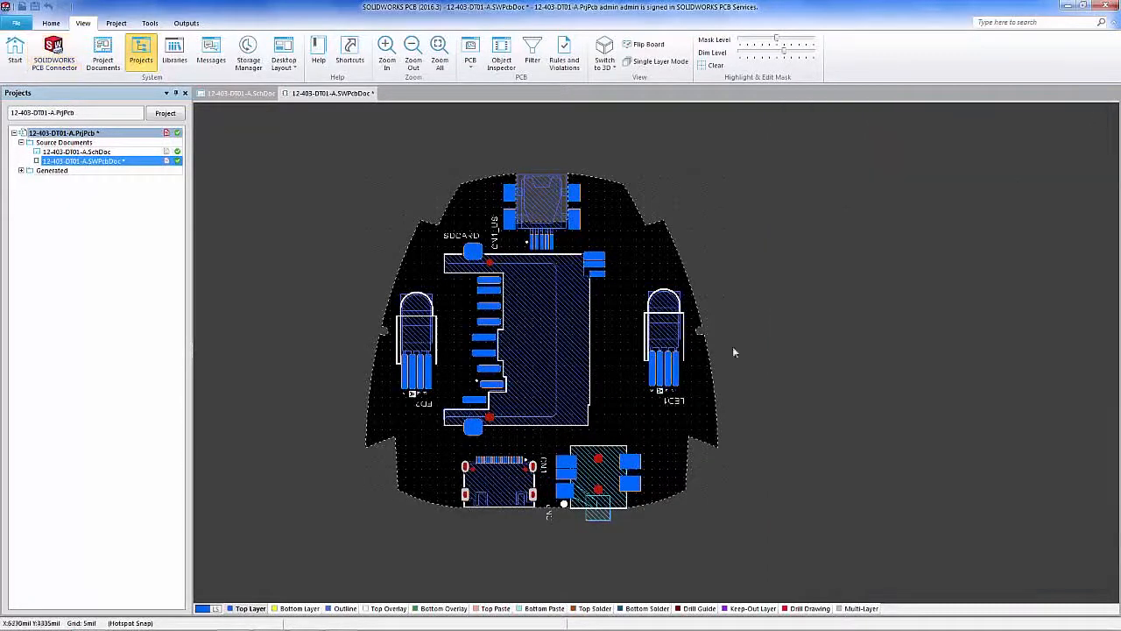